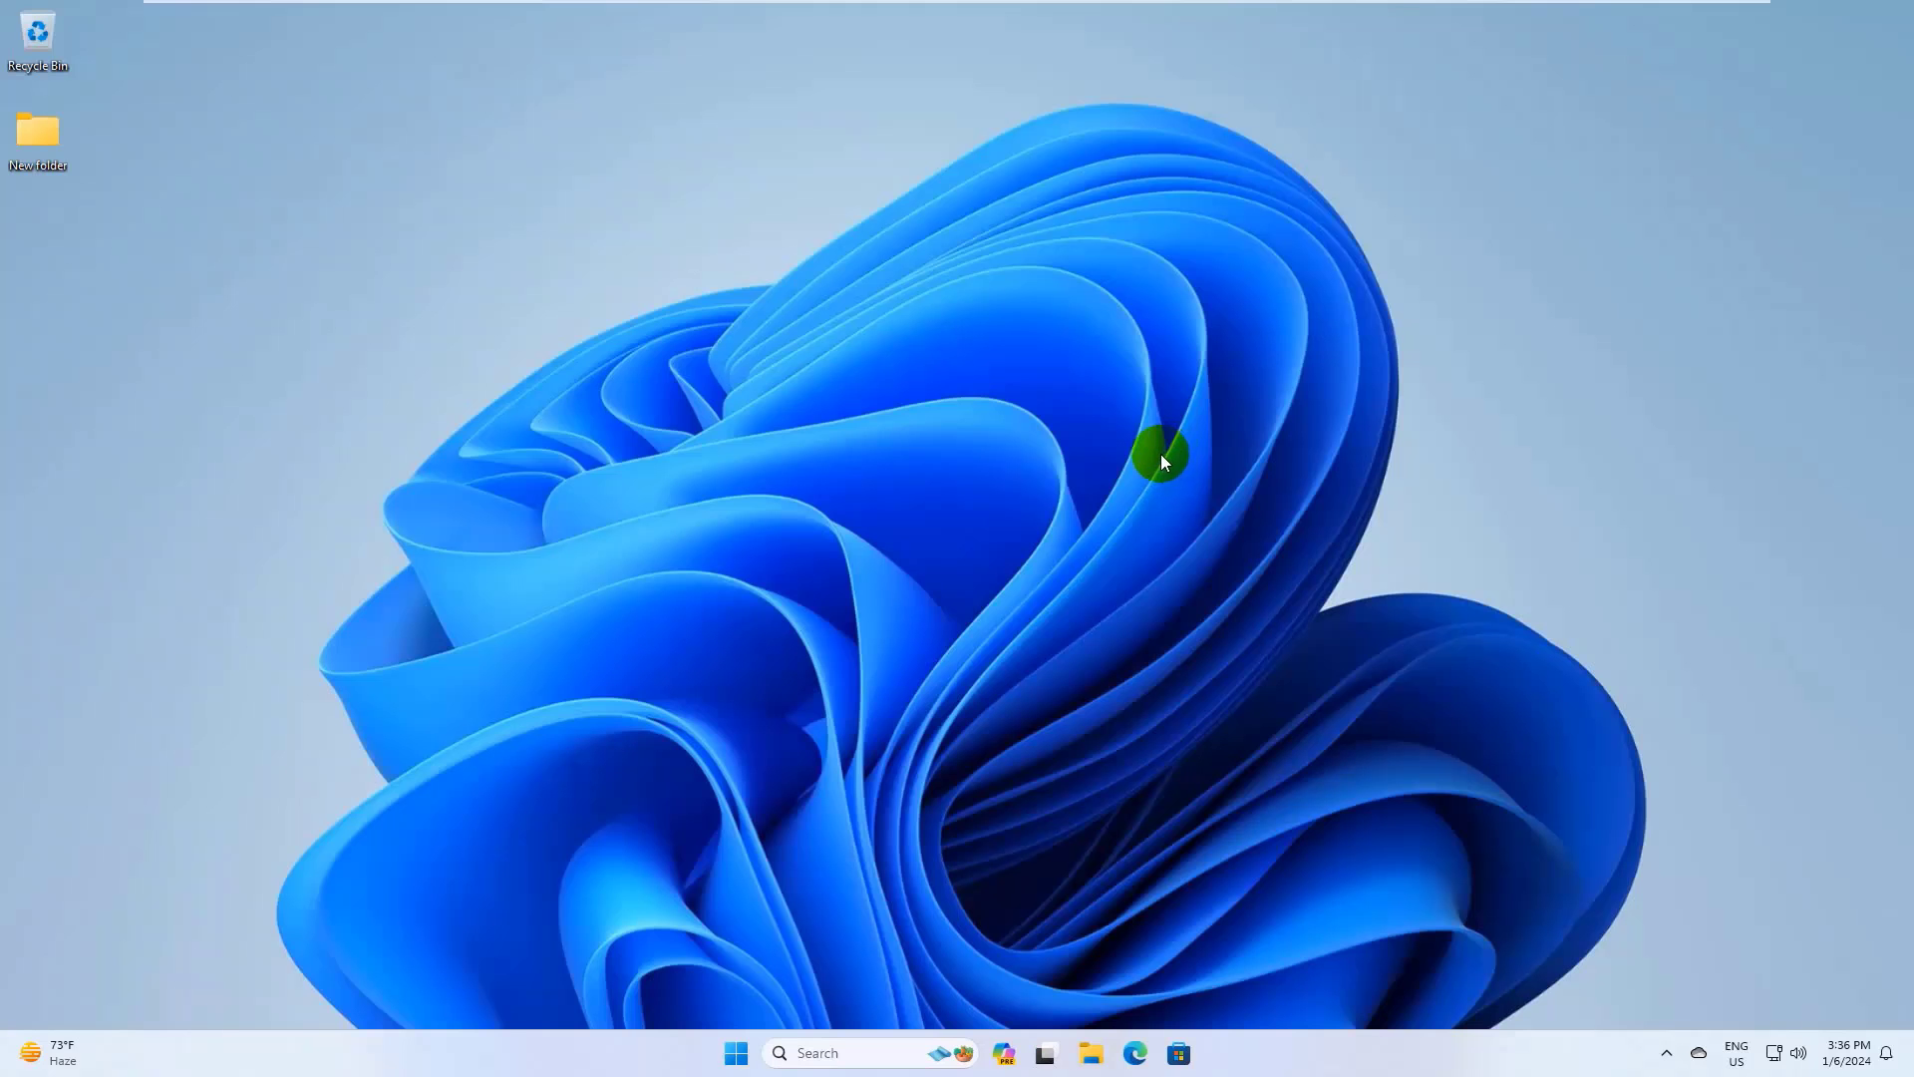
mouse_move(1140, 444)
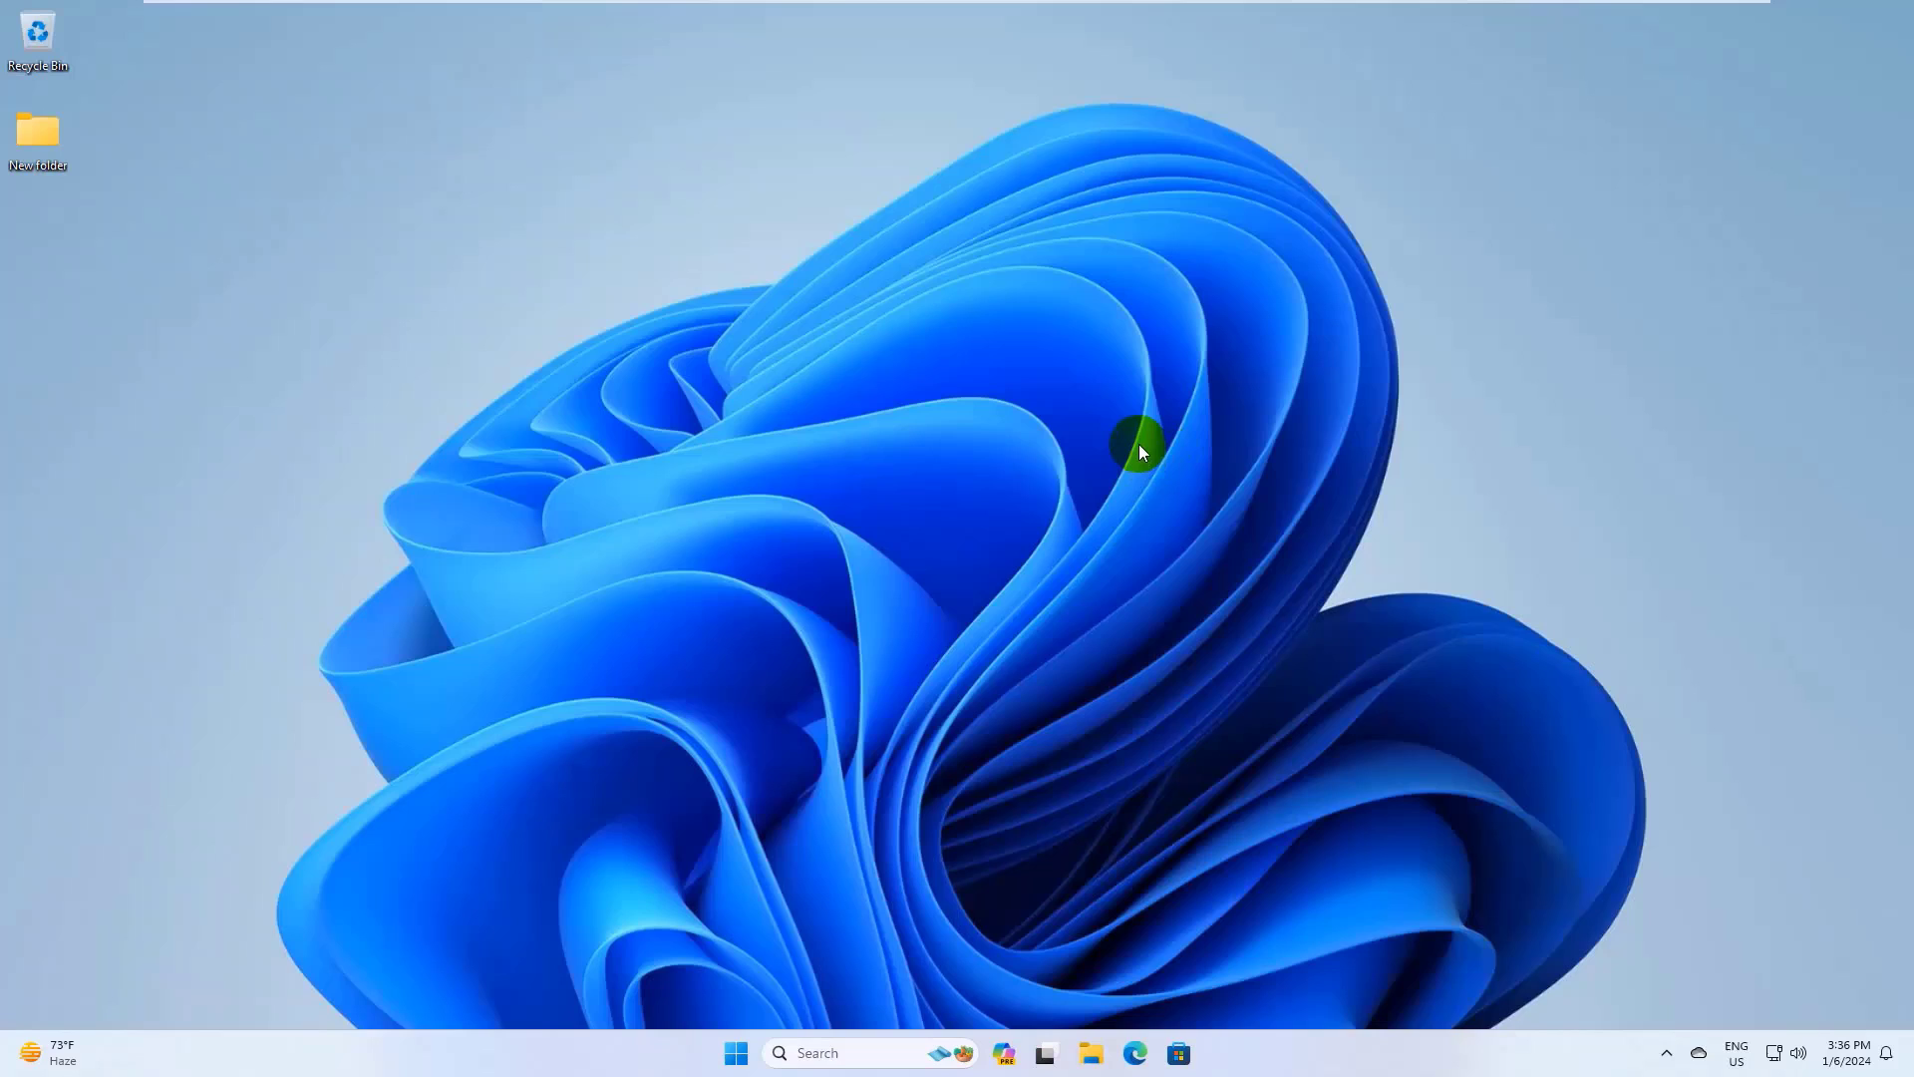
mouse_move(1075, 396)
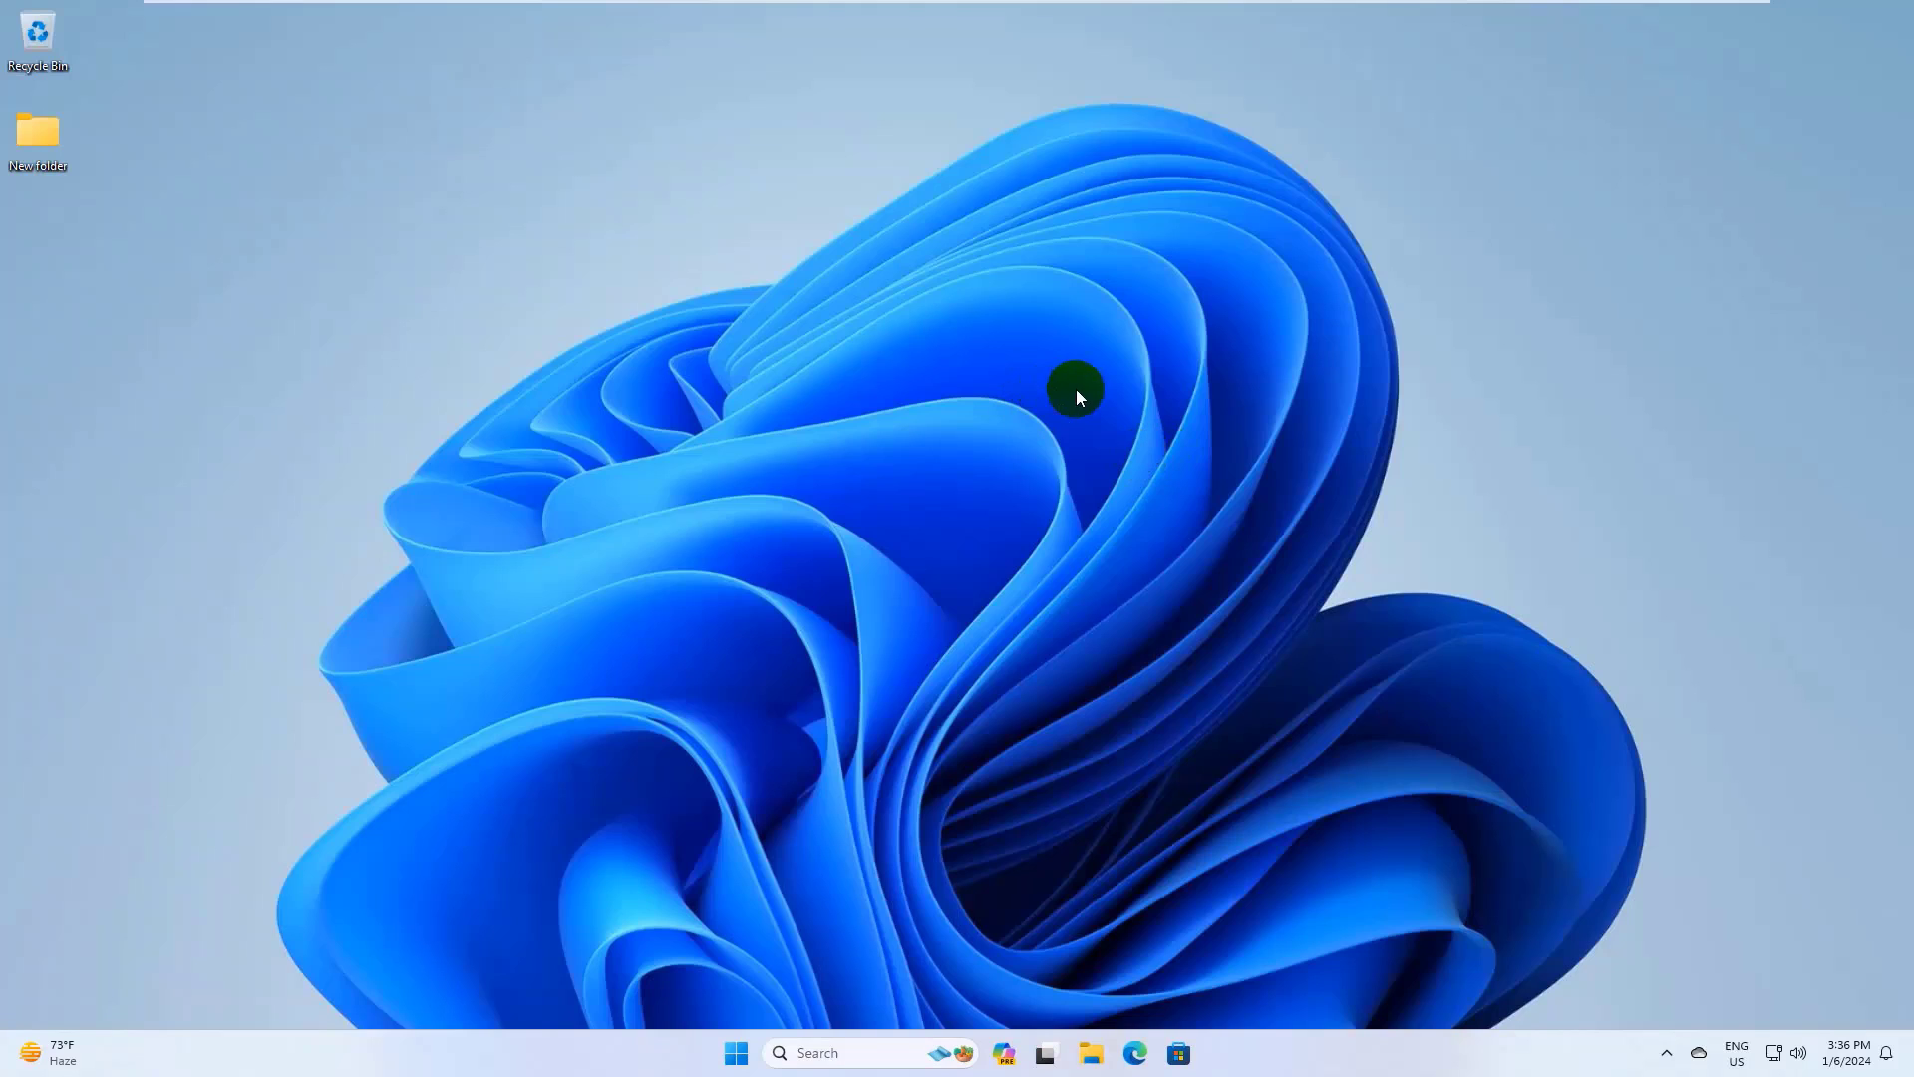
mouse_move(1120, 391)
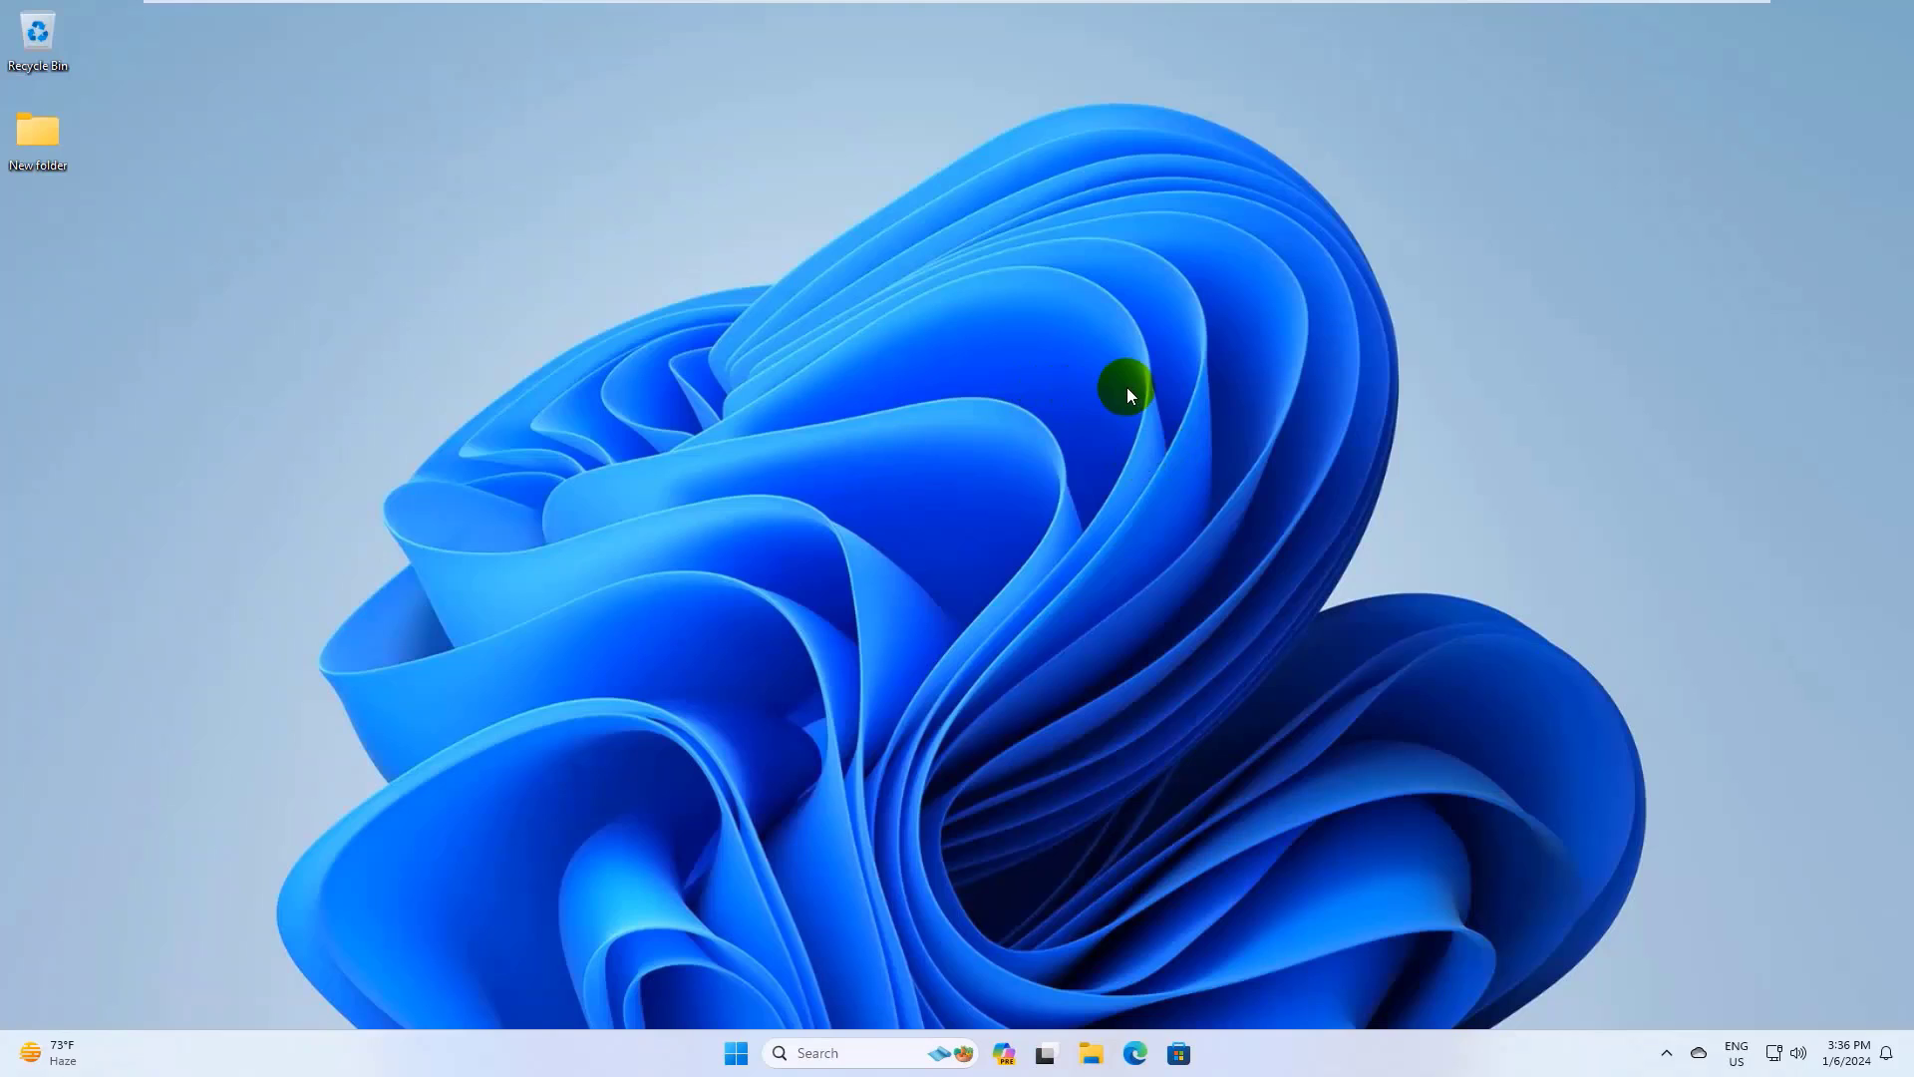
Refresh the desktop twice, then widen the navigation pane so policy category names are readable
right_click(1124, 393)
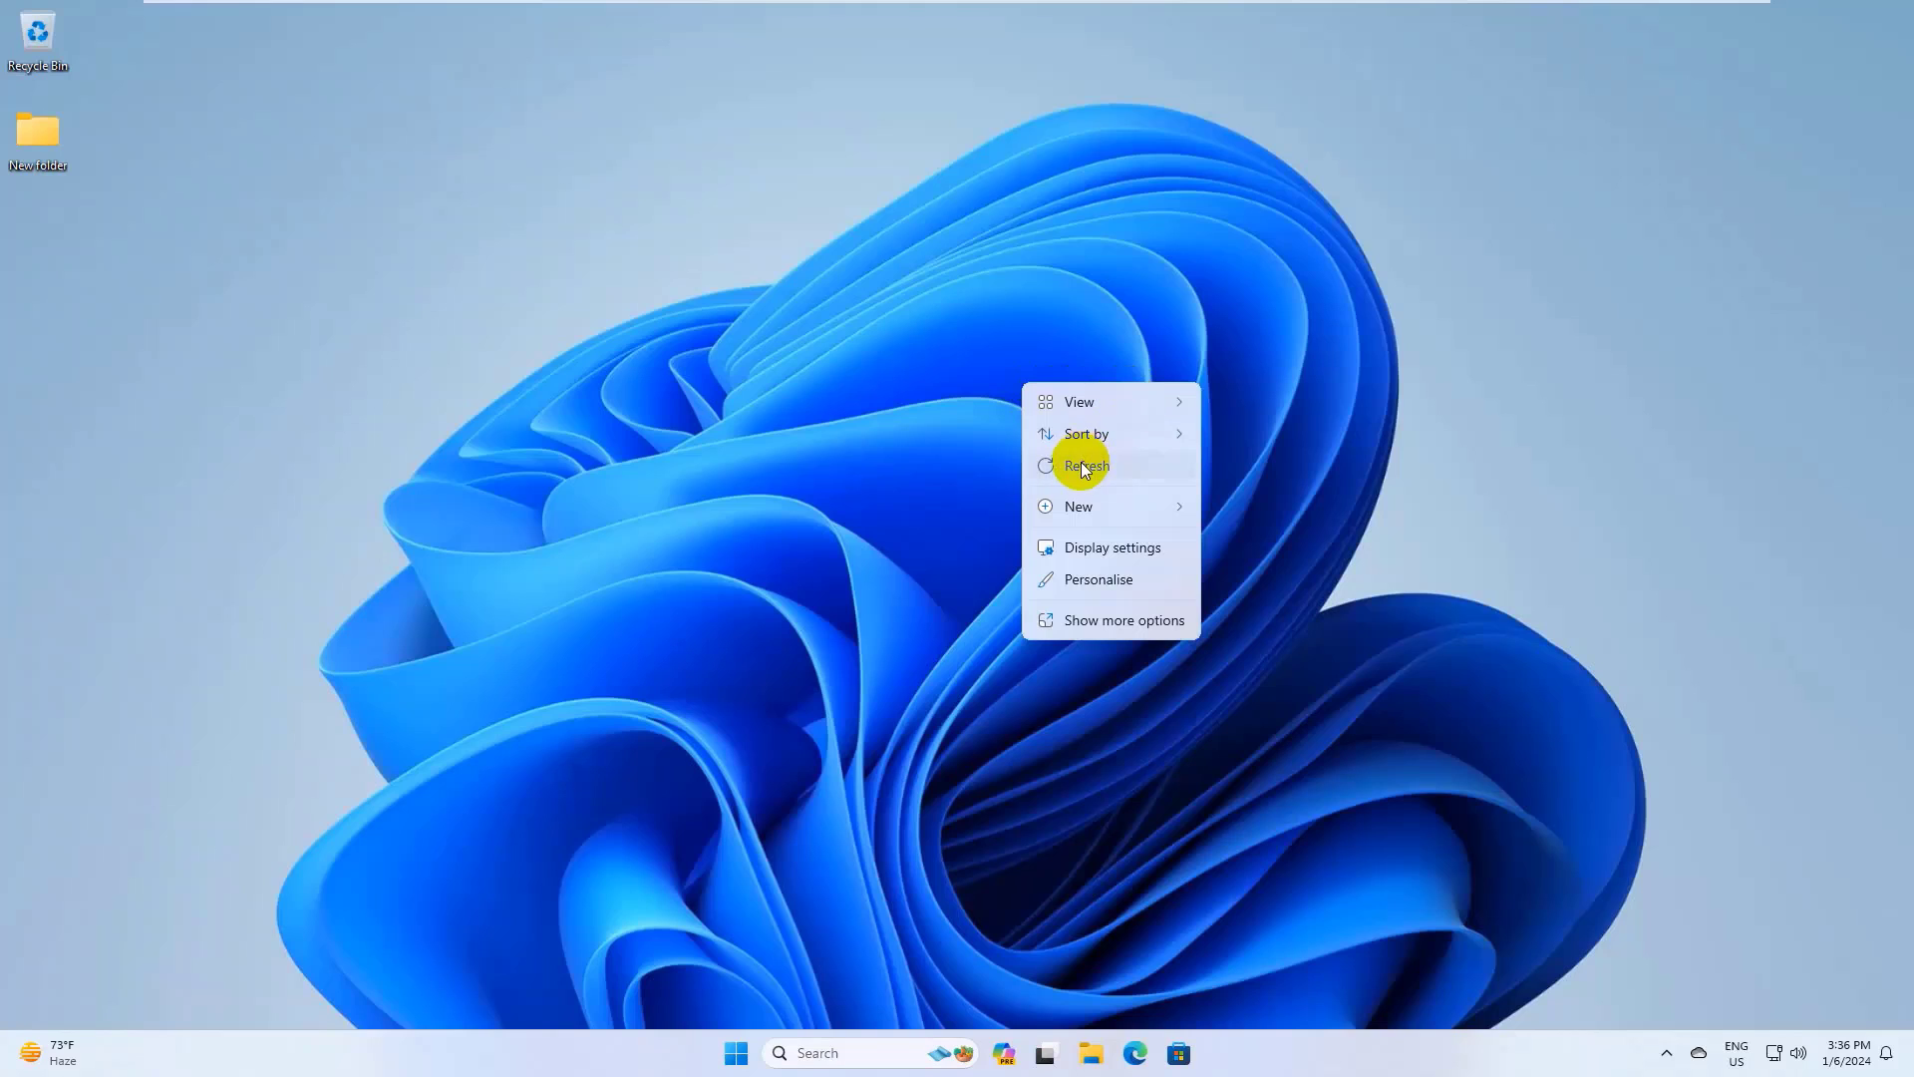
click(1084, 464)
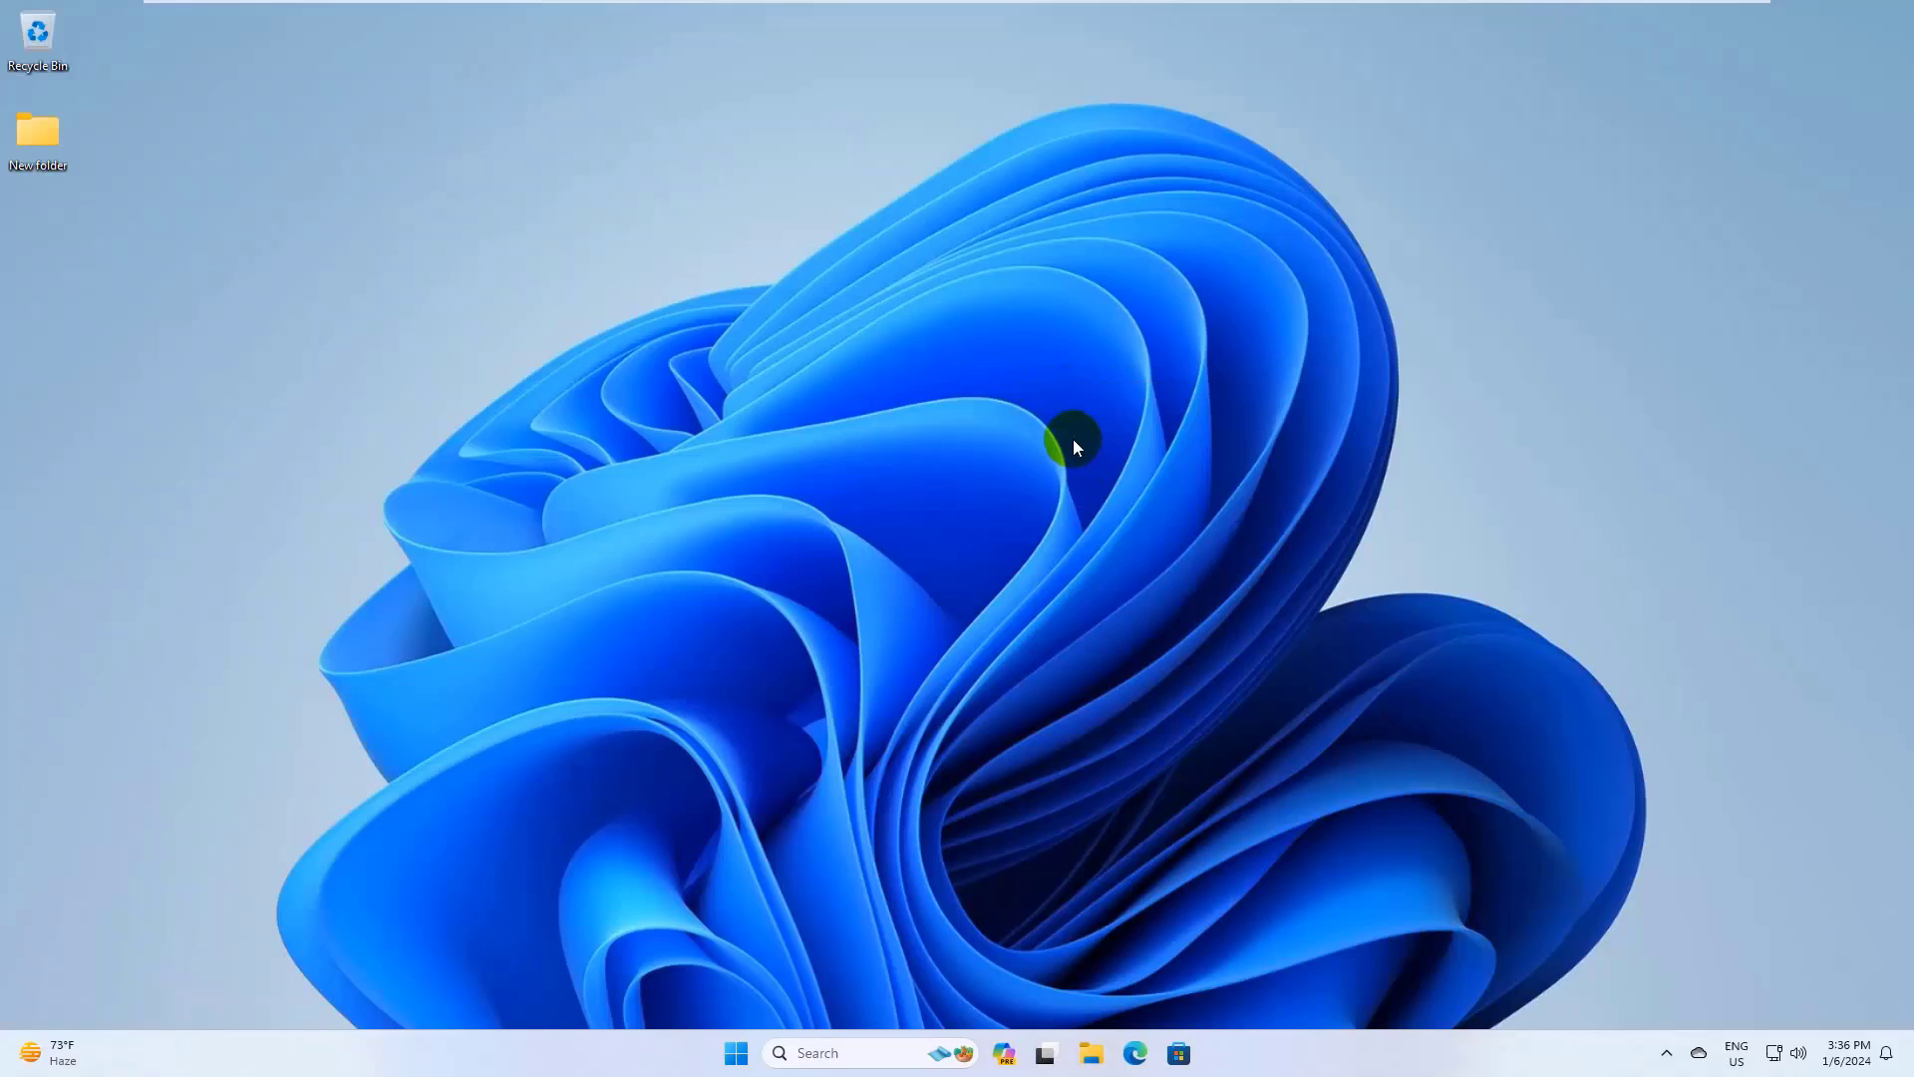
right_click(1072, 447)
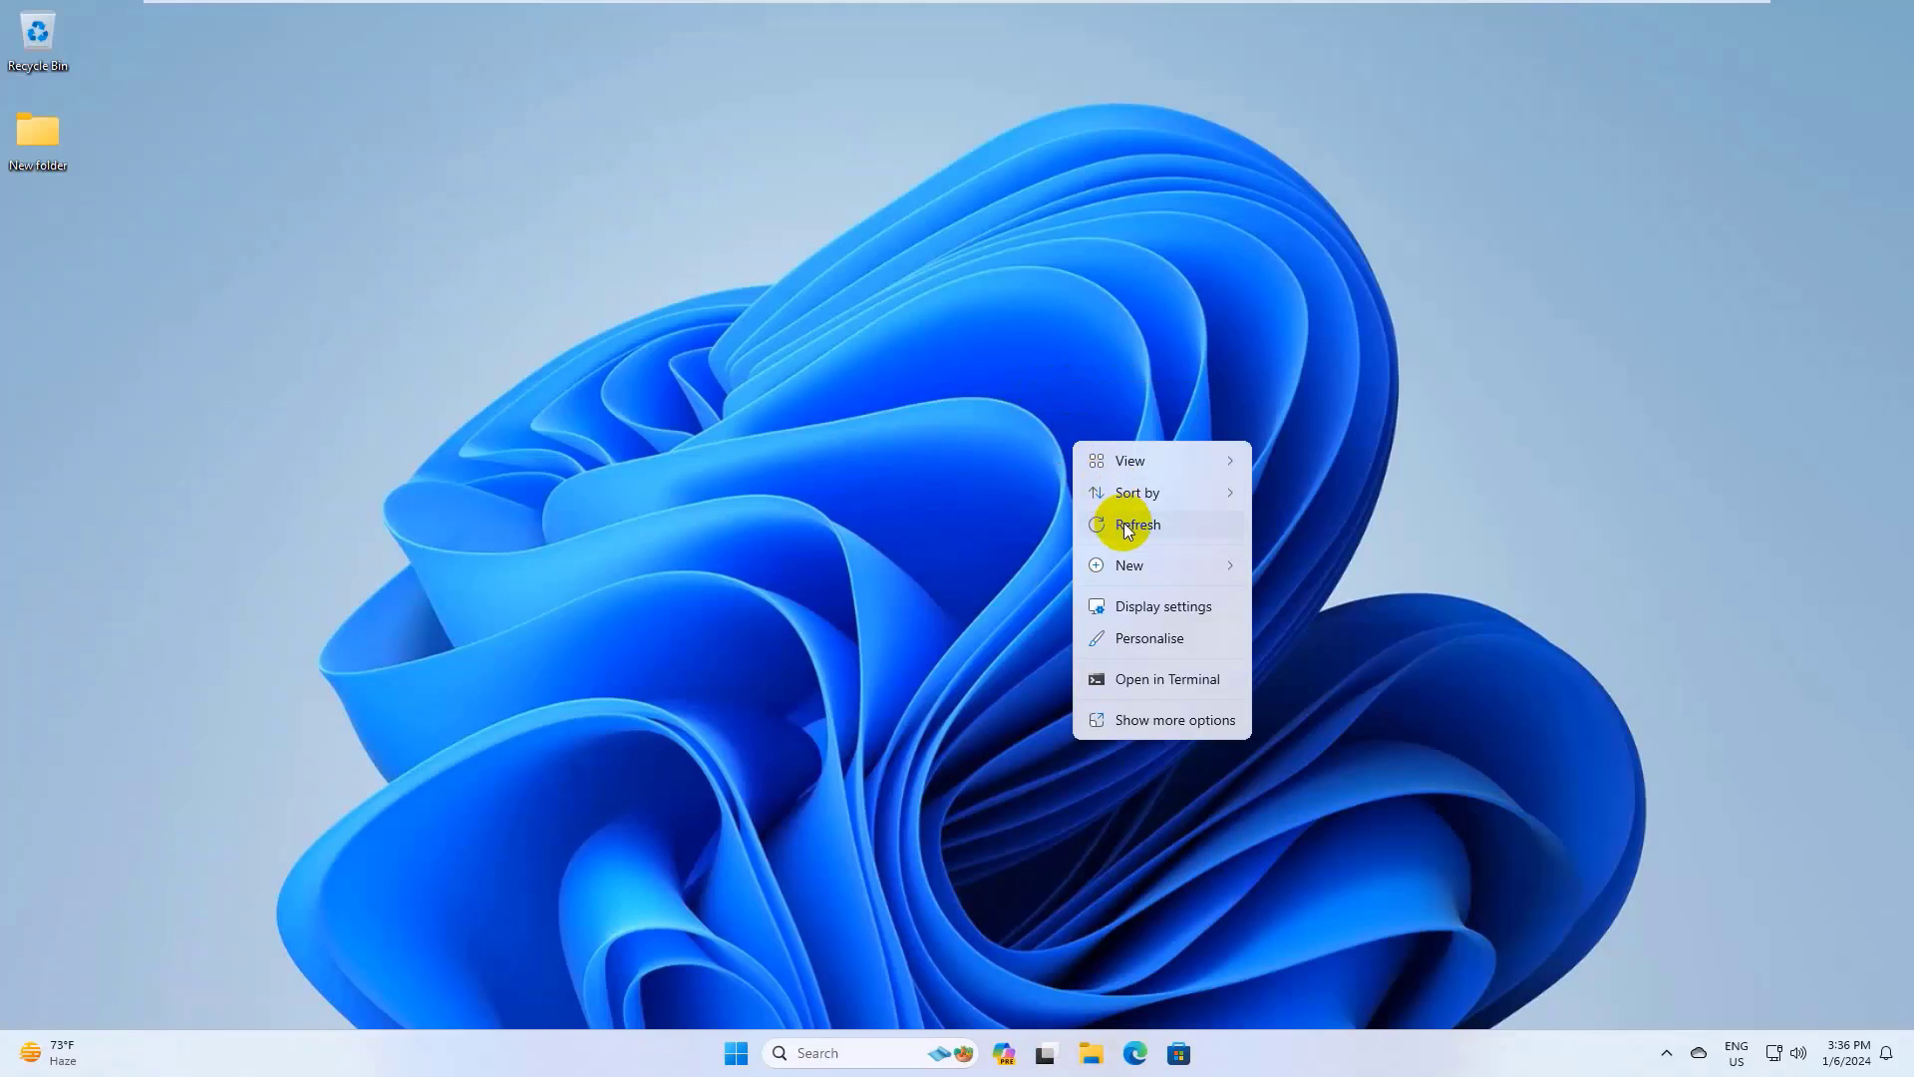
click(1136, 524)
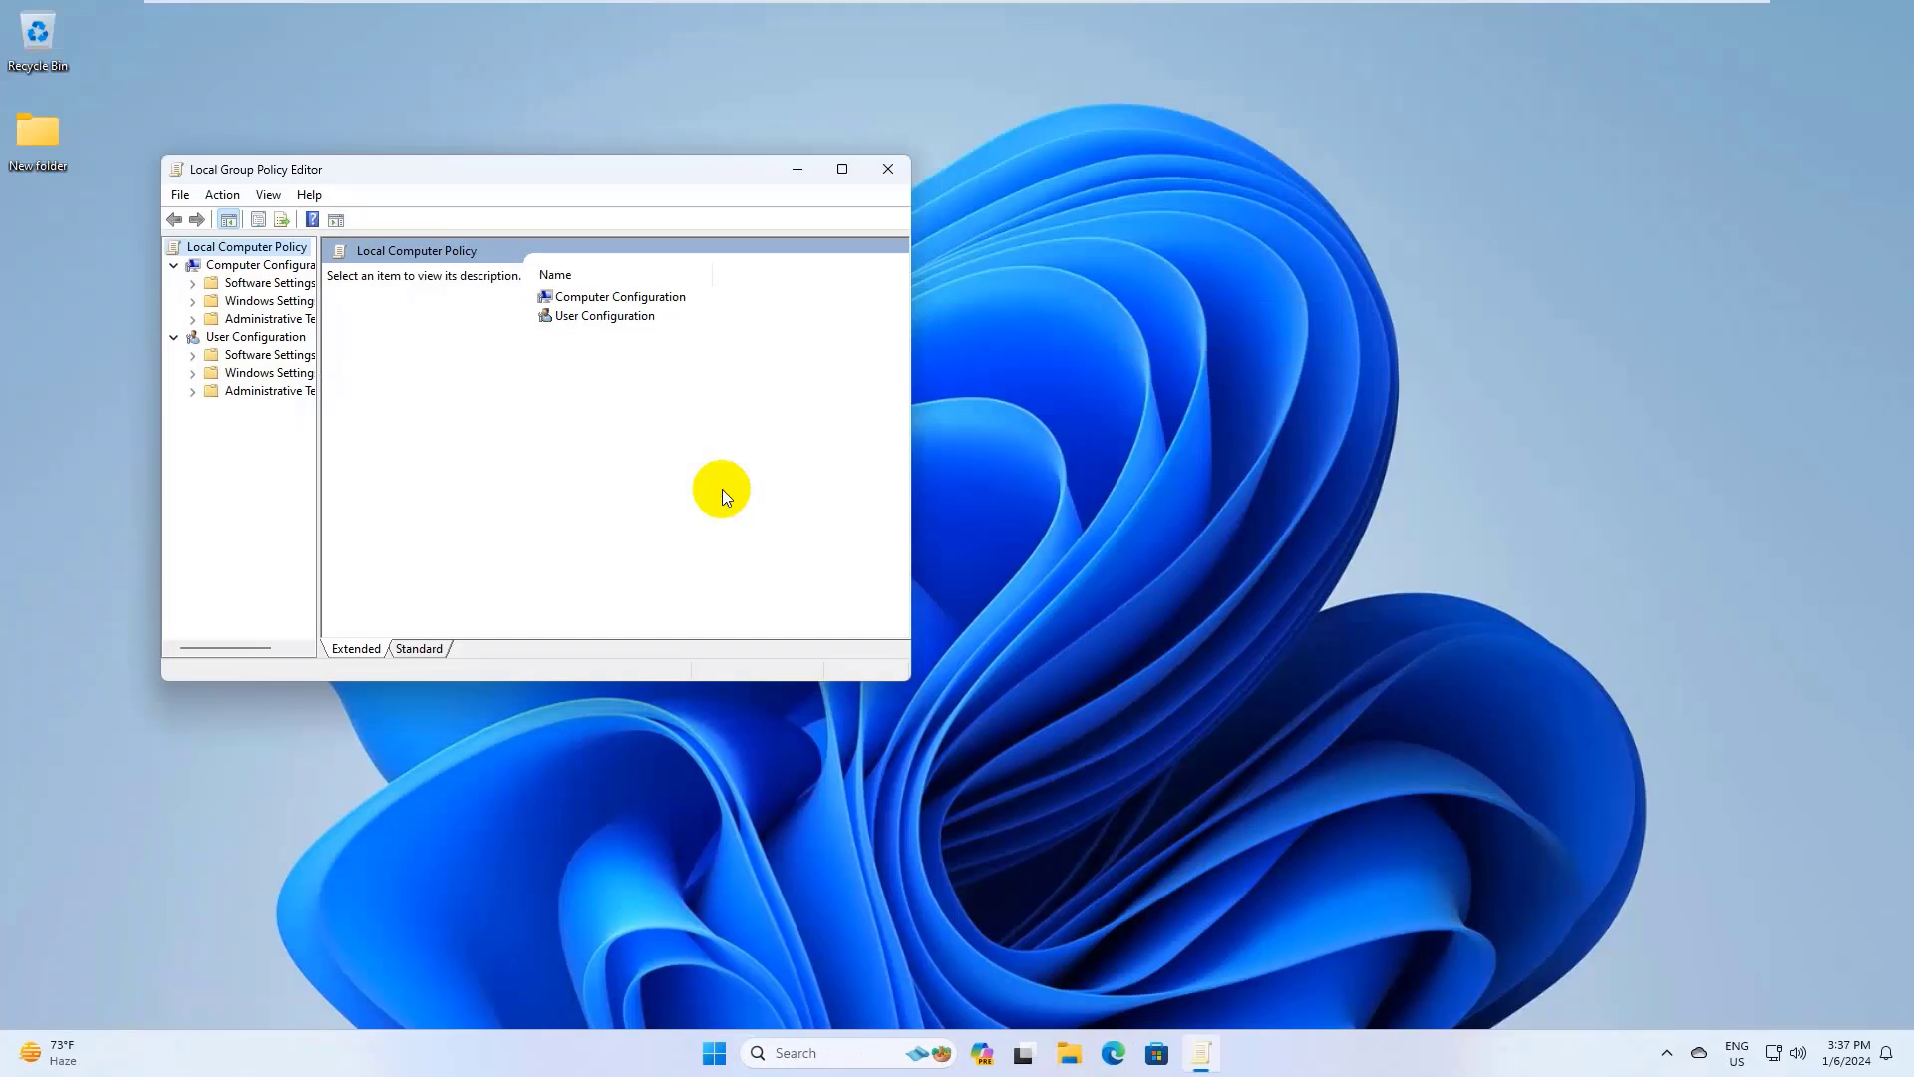
mouse_move(486, 449)
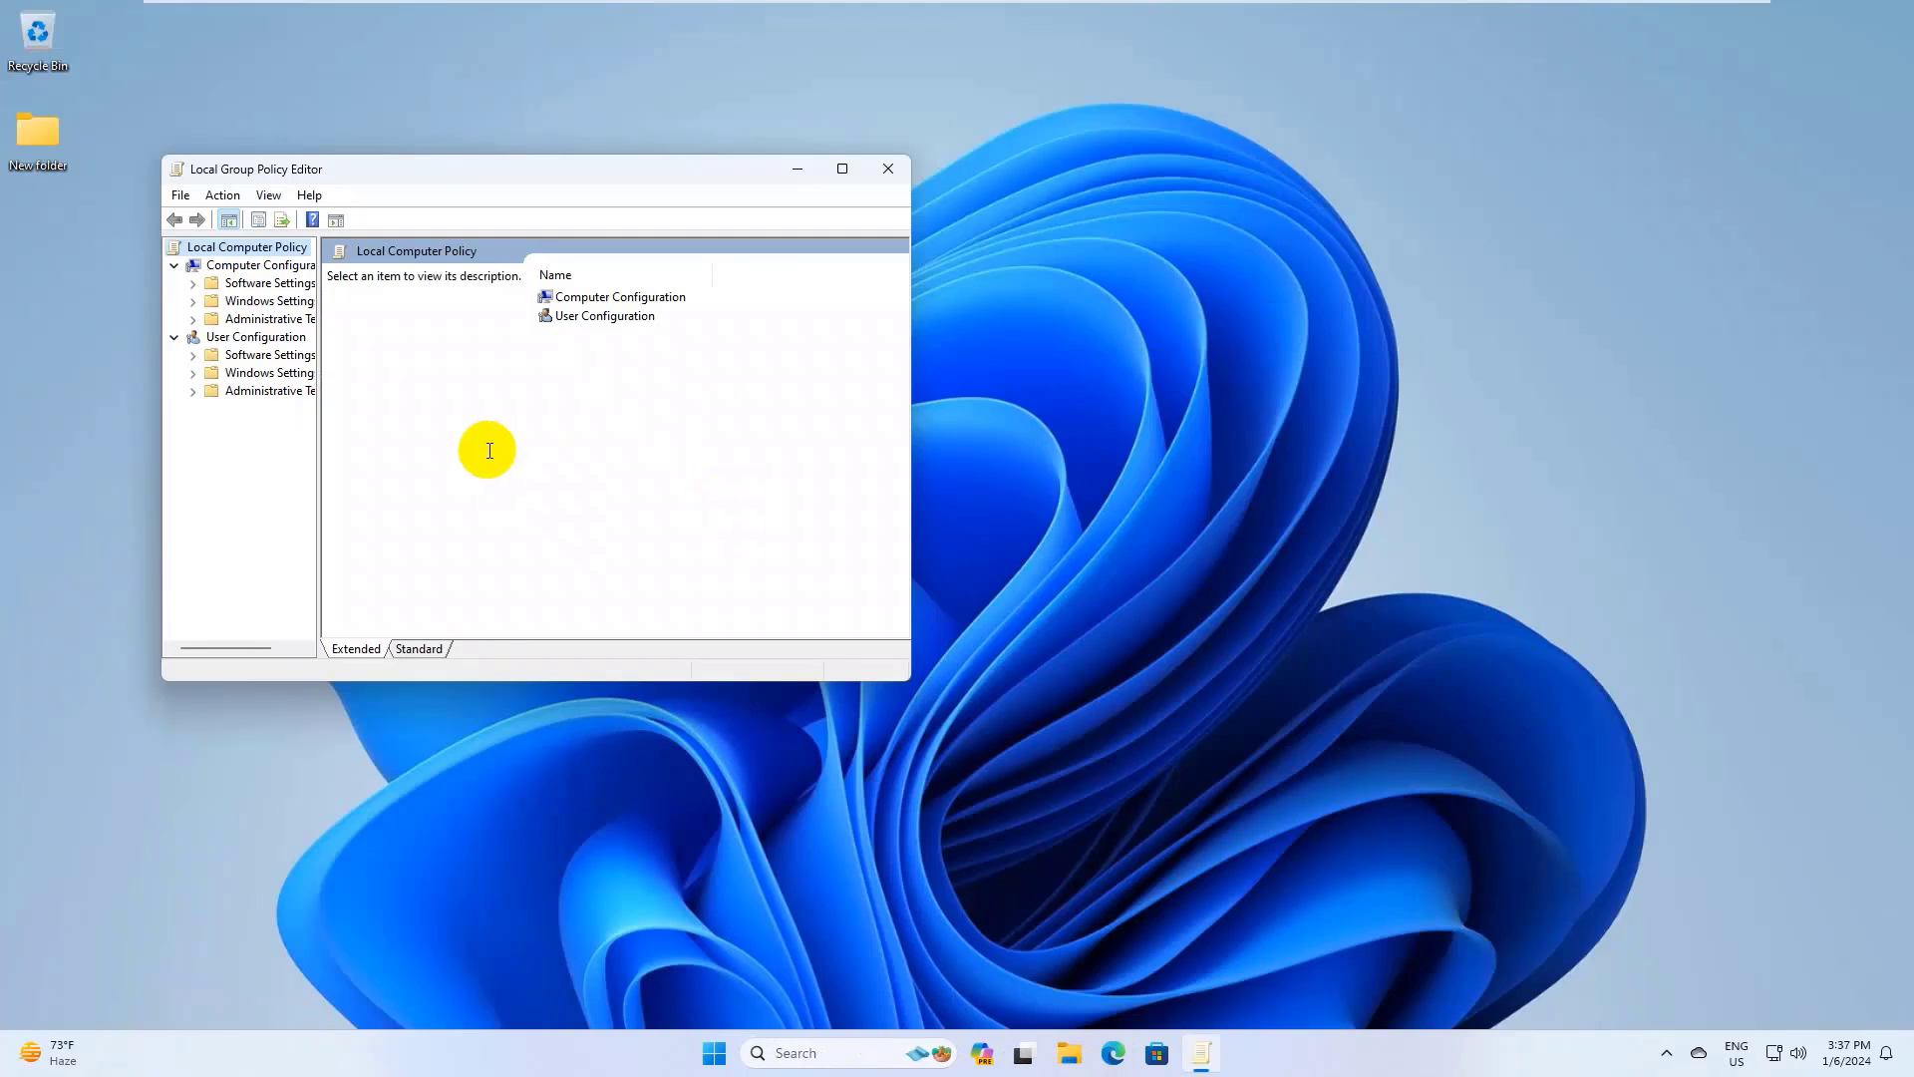
drag(319, 490, 373, 490)
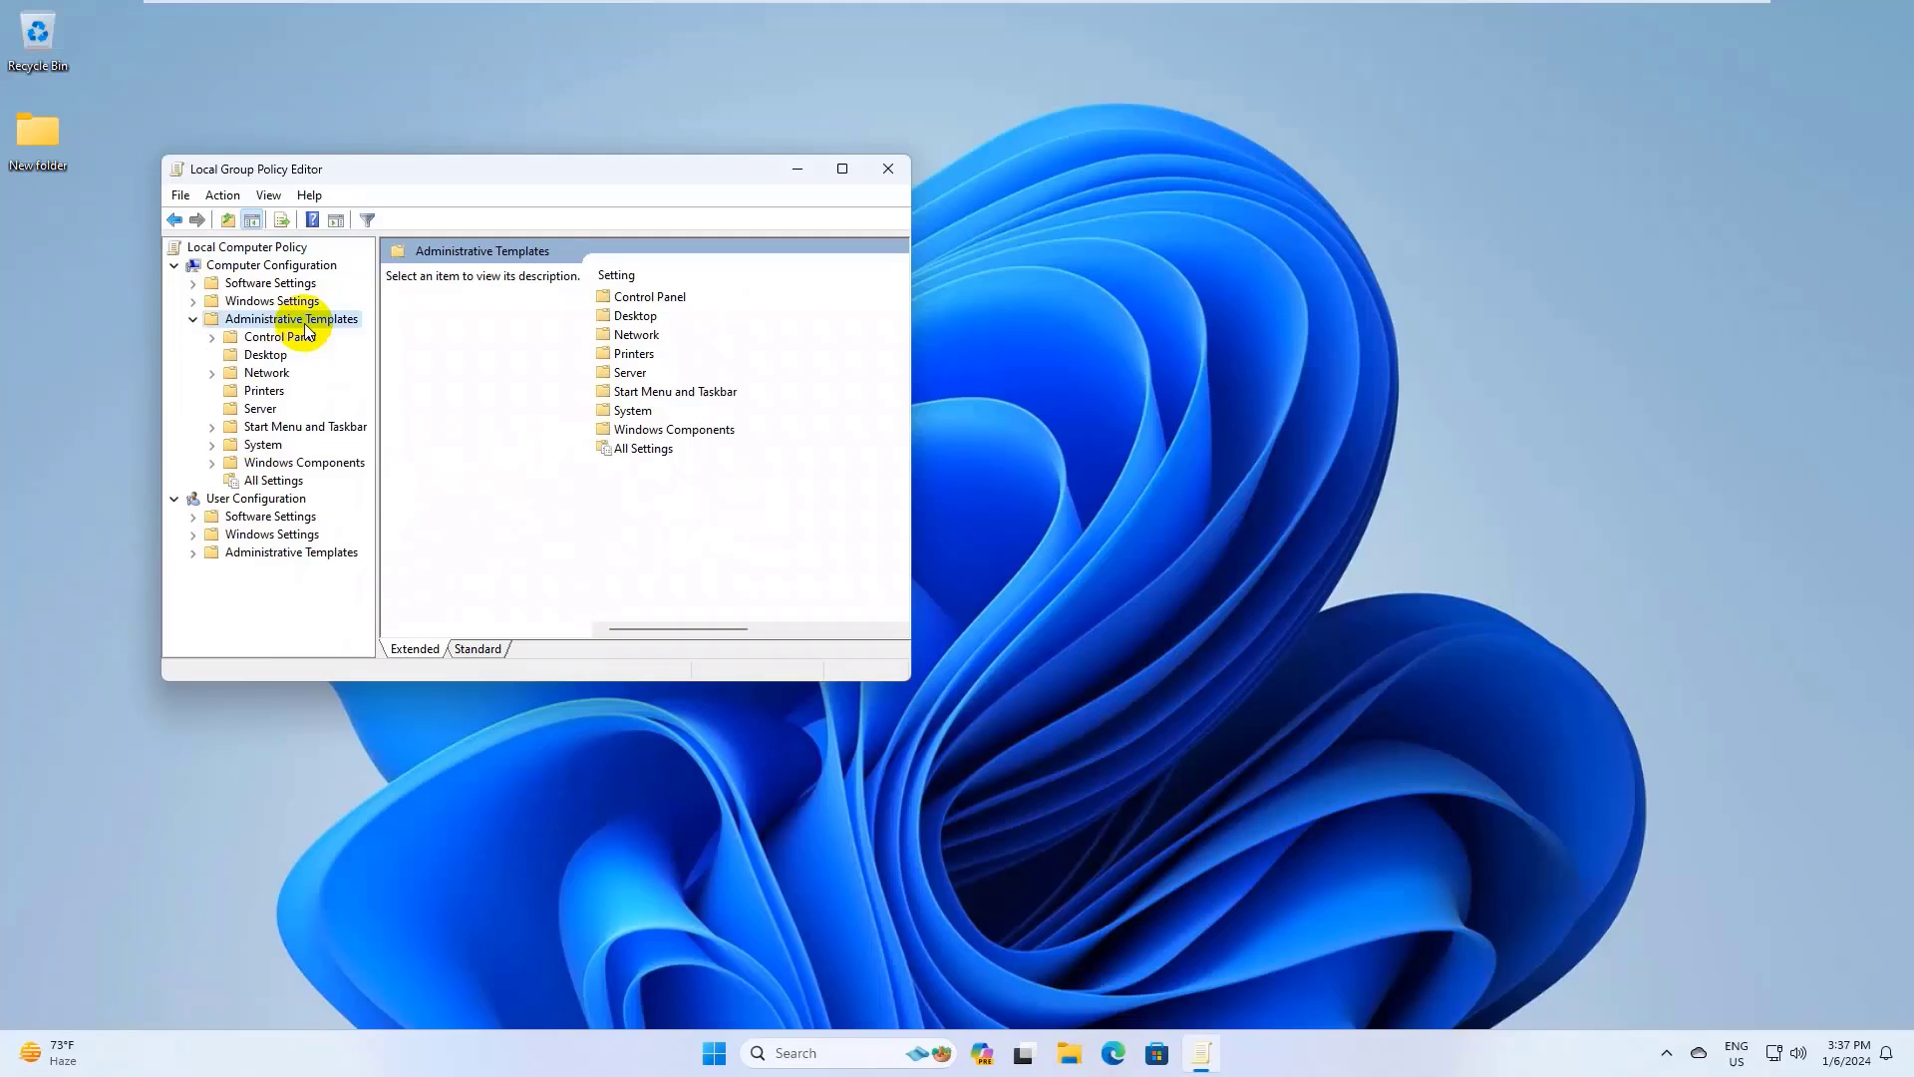
Select All Settings and highlight 'Specify settings for optional component installation and component repair'
click(273, 480)
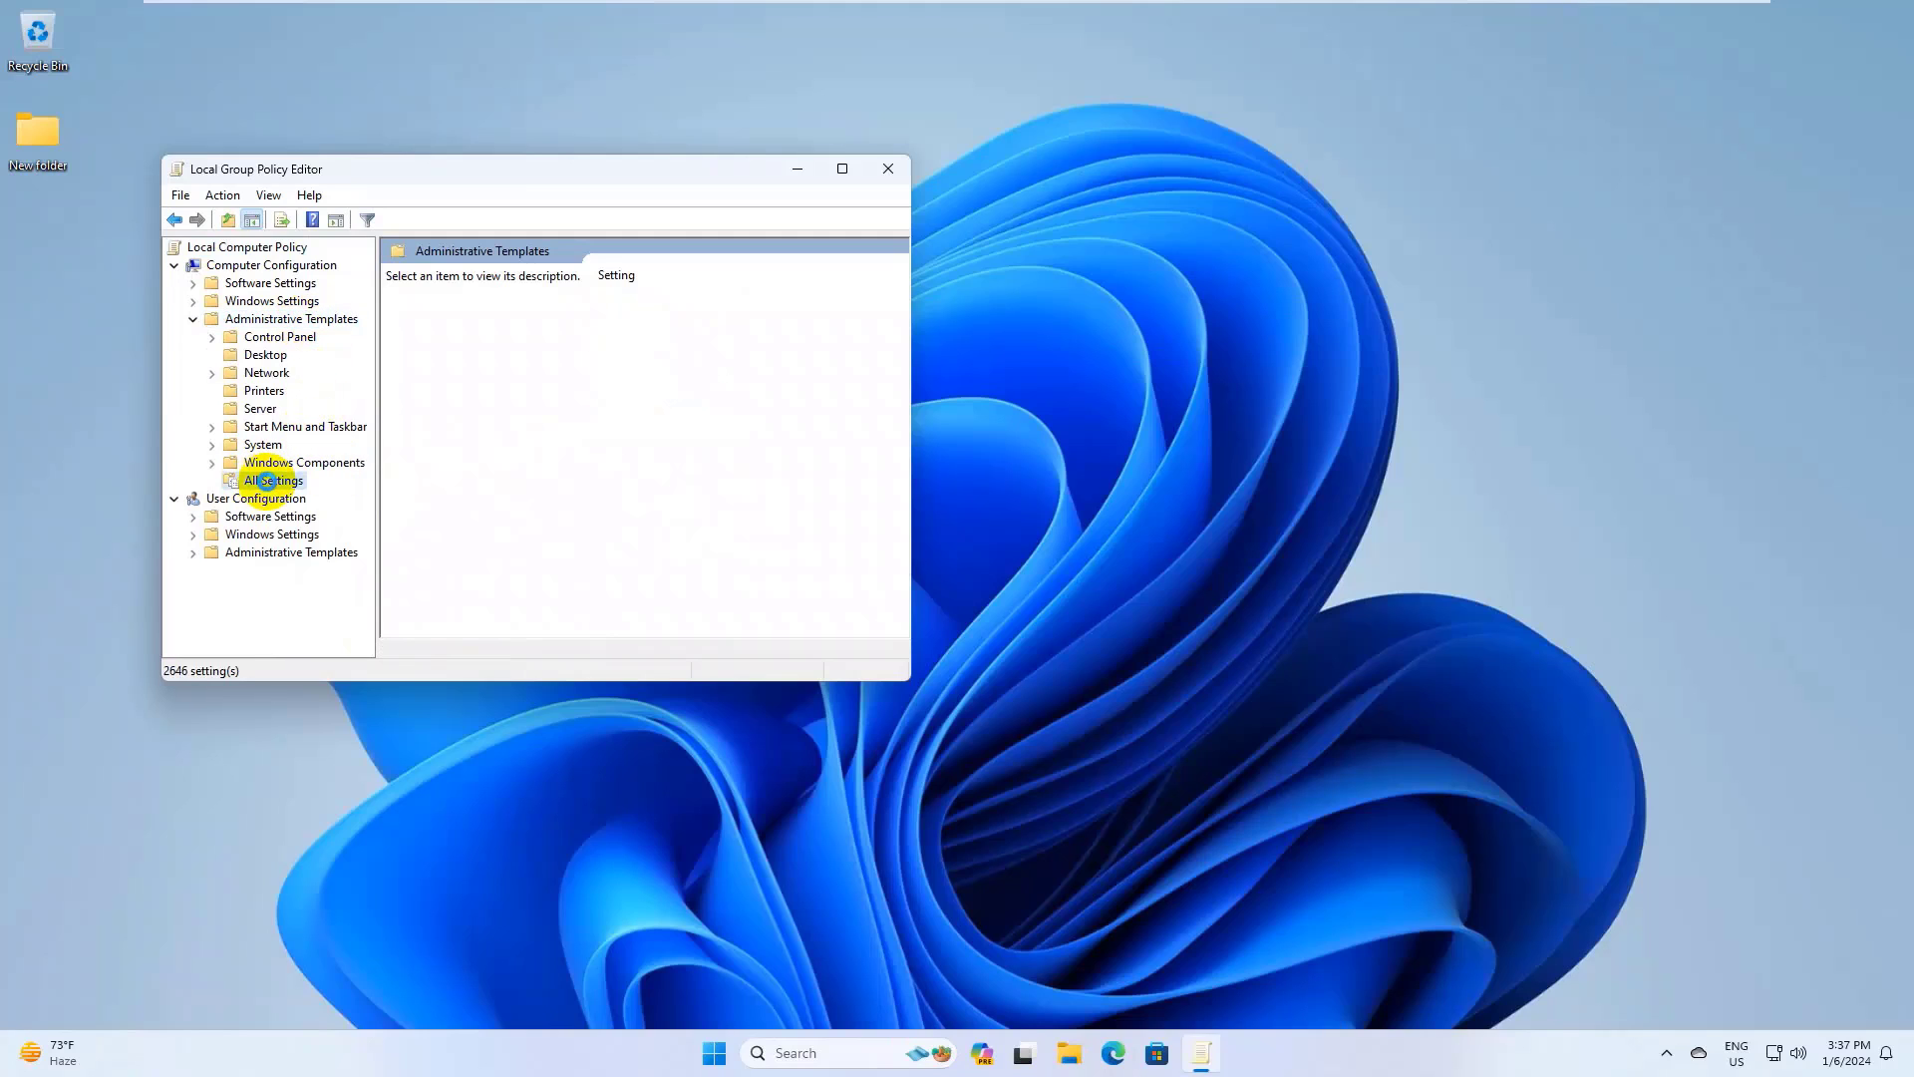
click(273, 480)
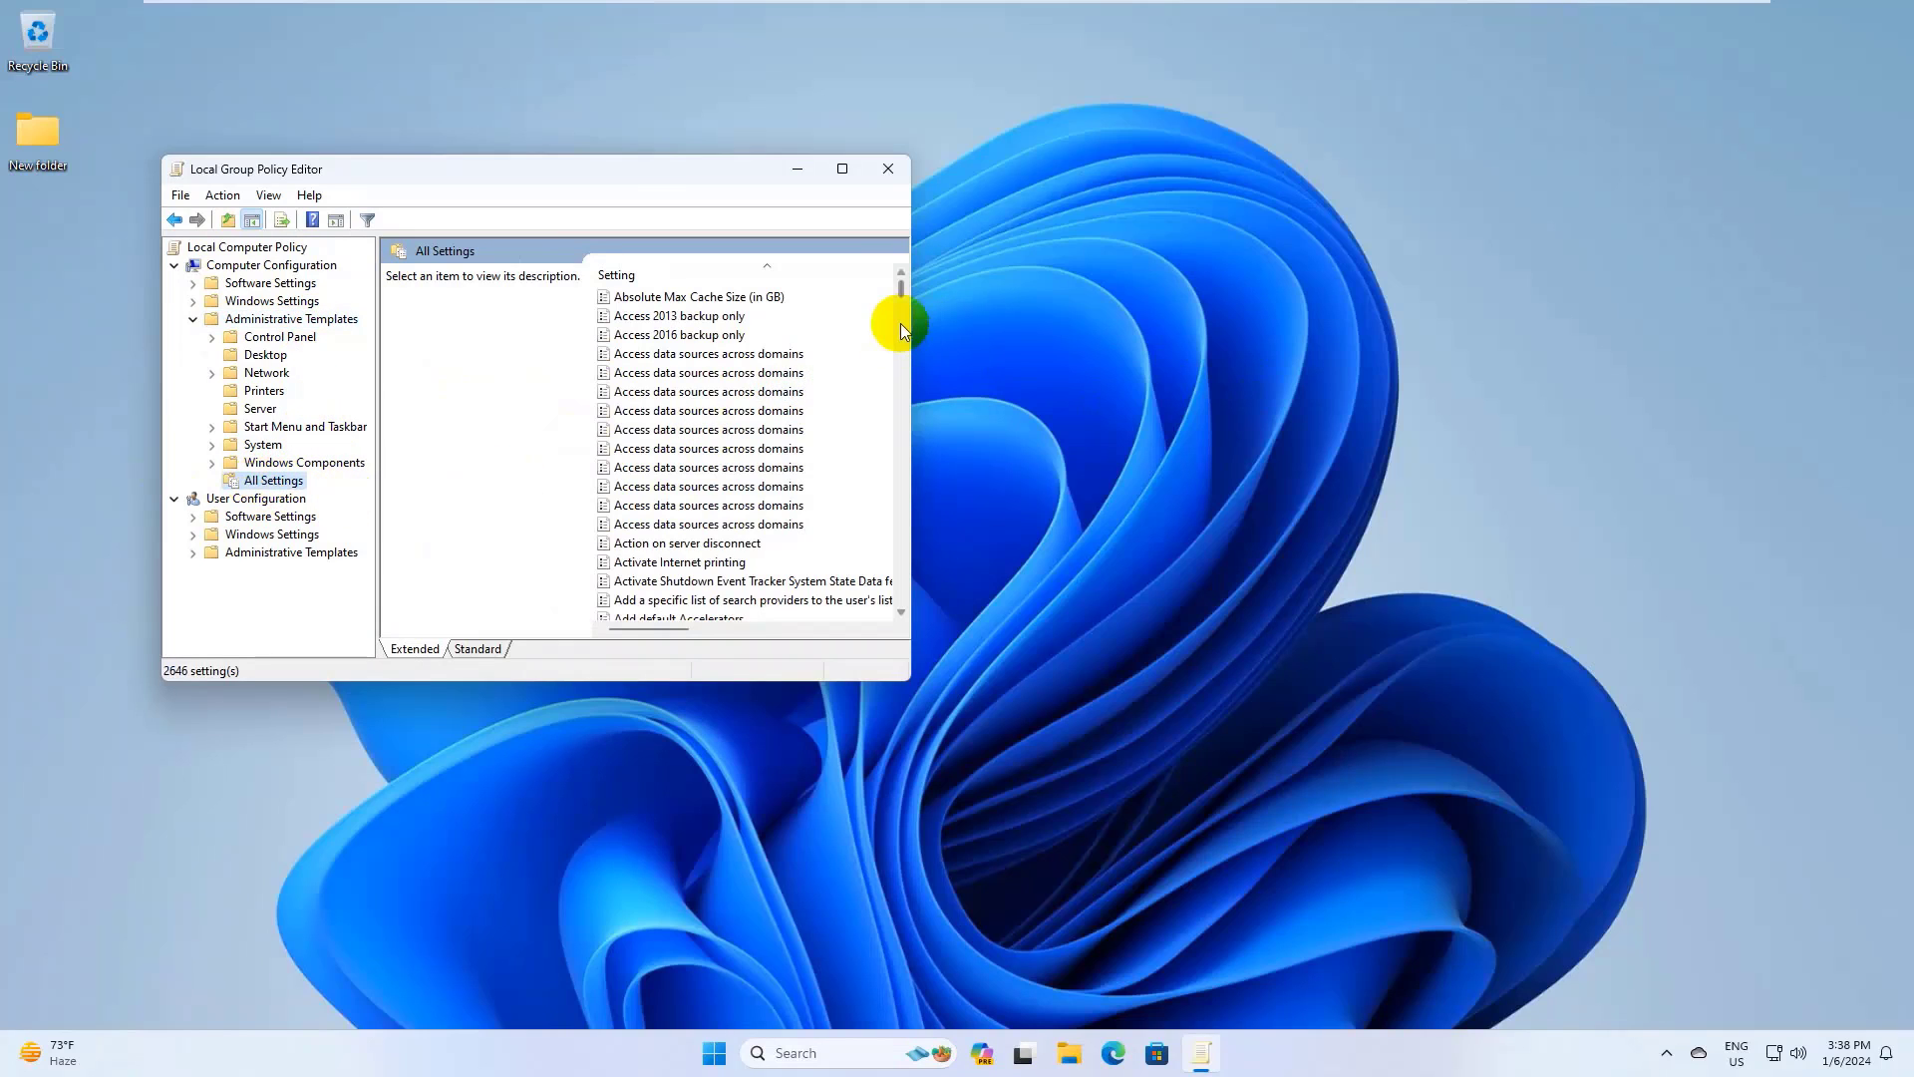
scroll(down, 3)
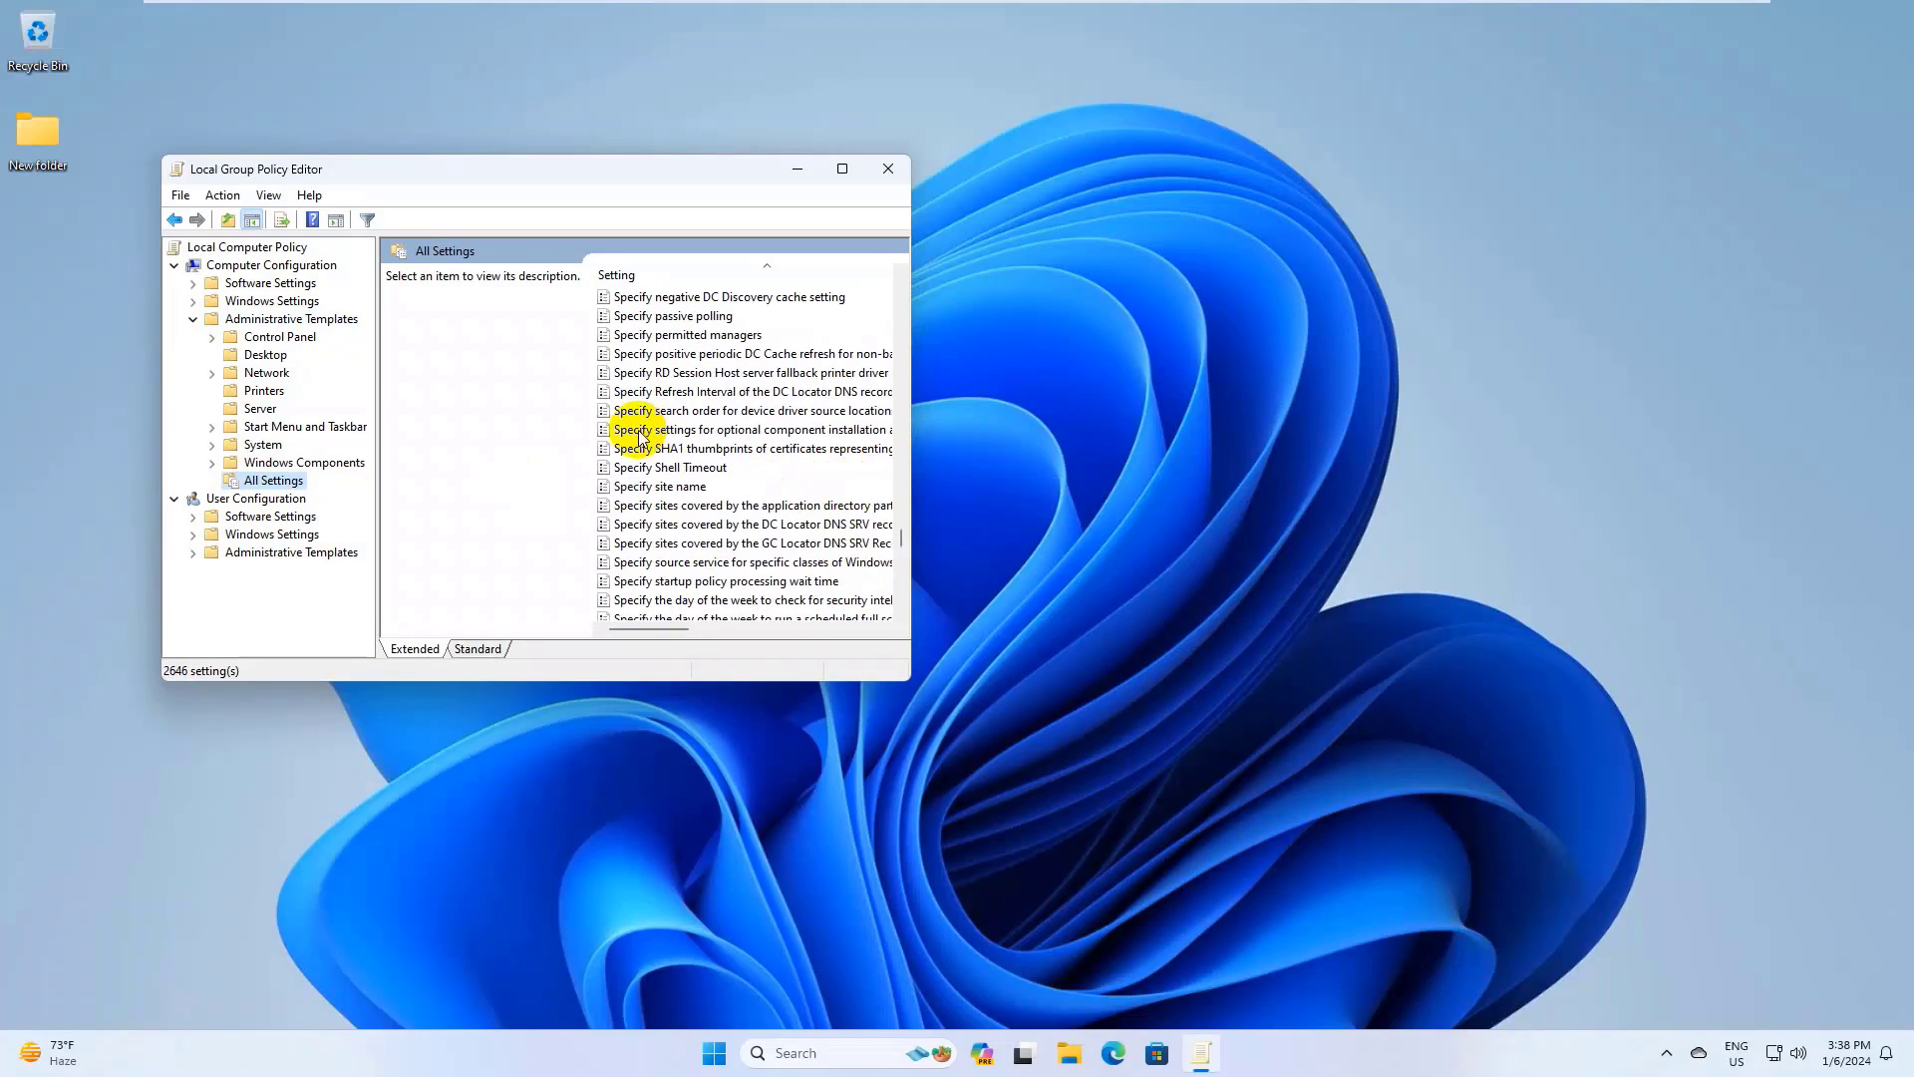
click(752, 428)
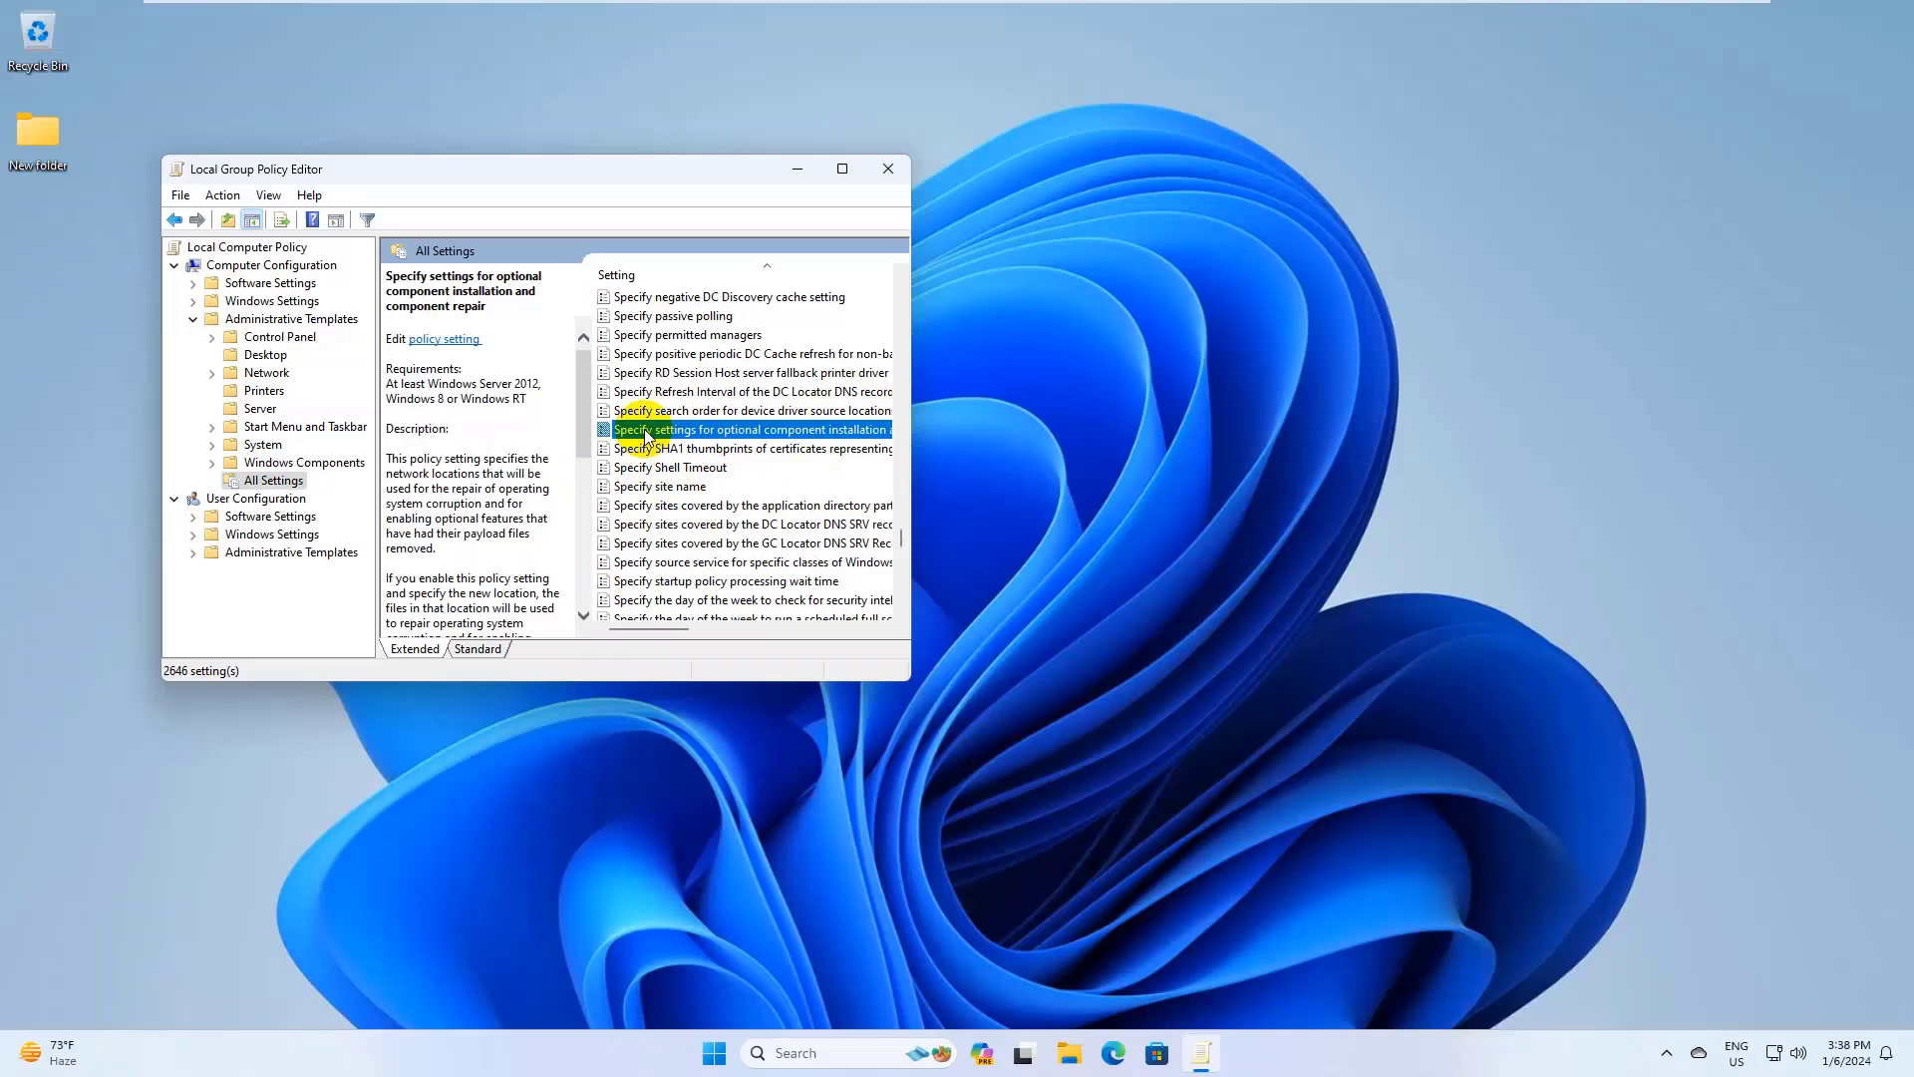
Enable the policy with 'Download repair content and optional features directly from Windows Update instead of WSUS' ticked
double_click(751, 428)
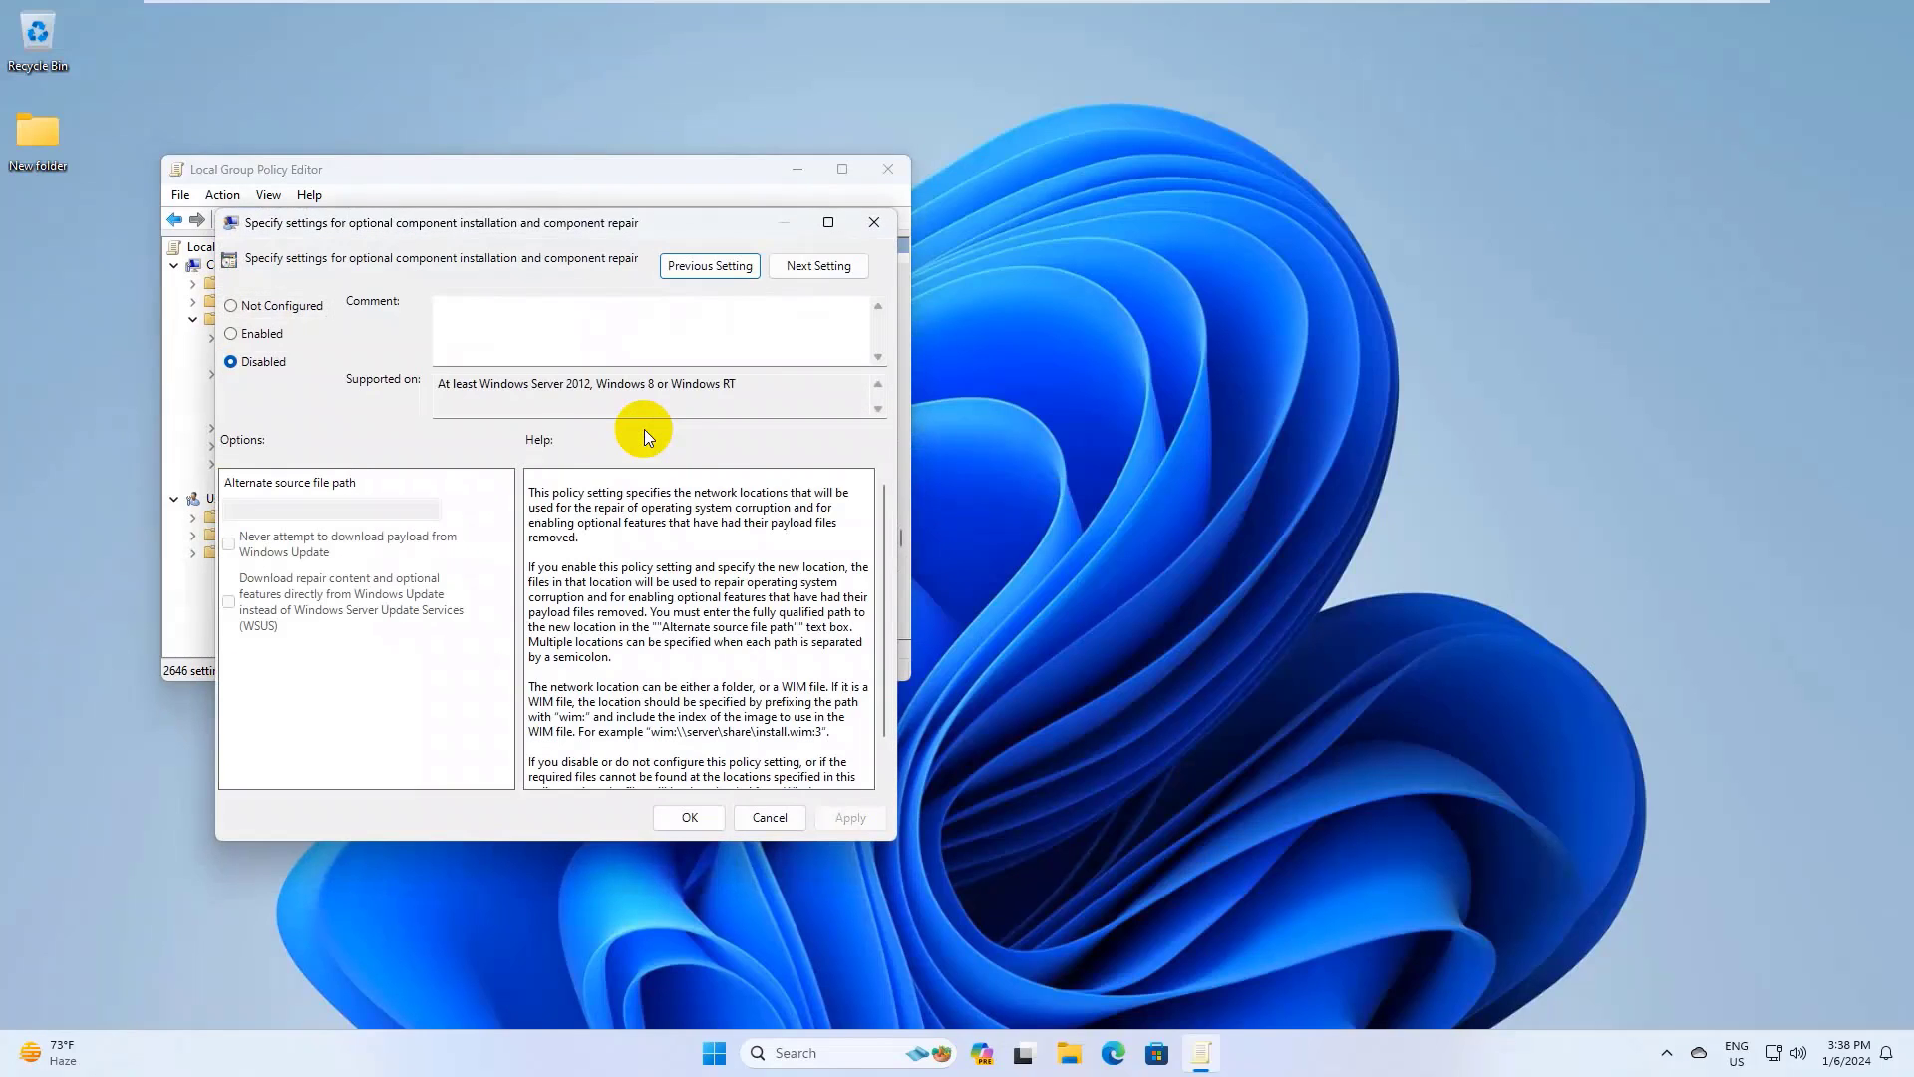
click(232, 333)
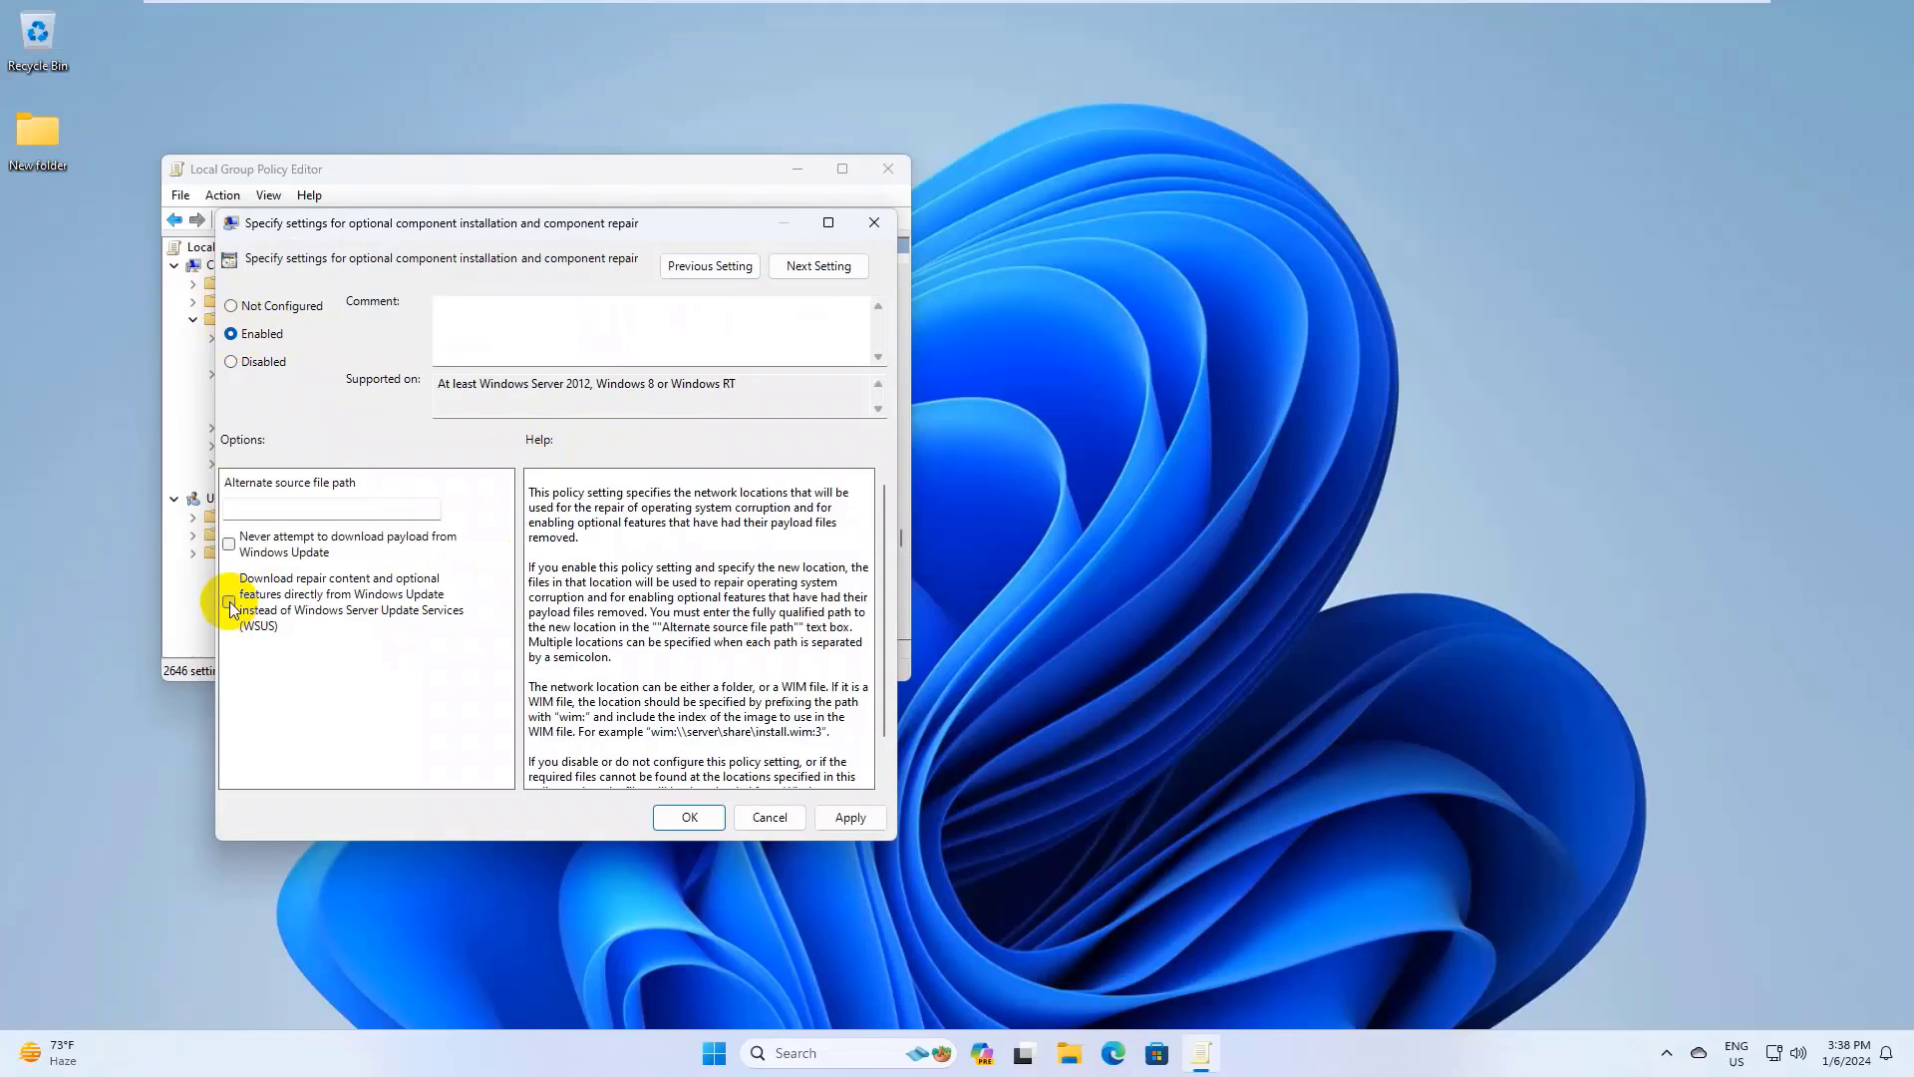
click(228, 602)
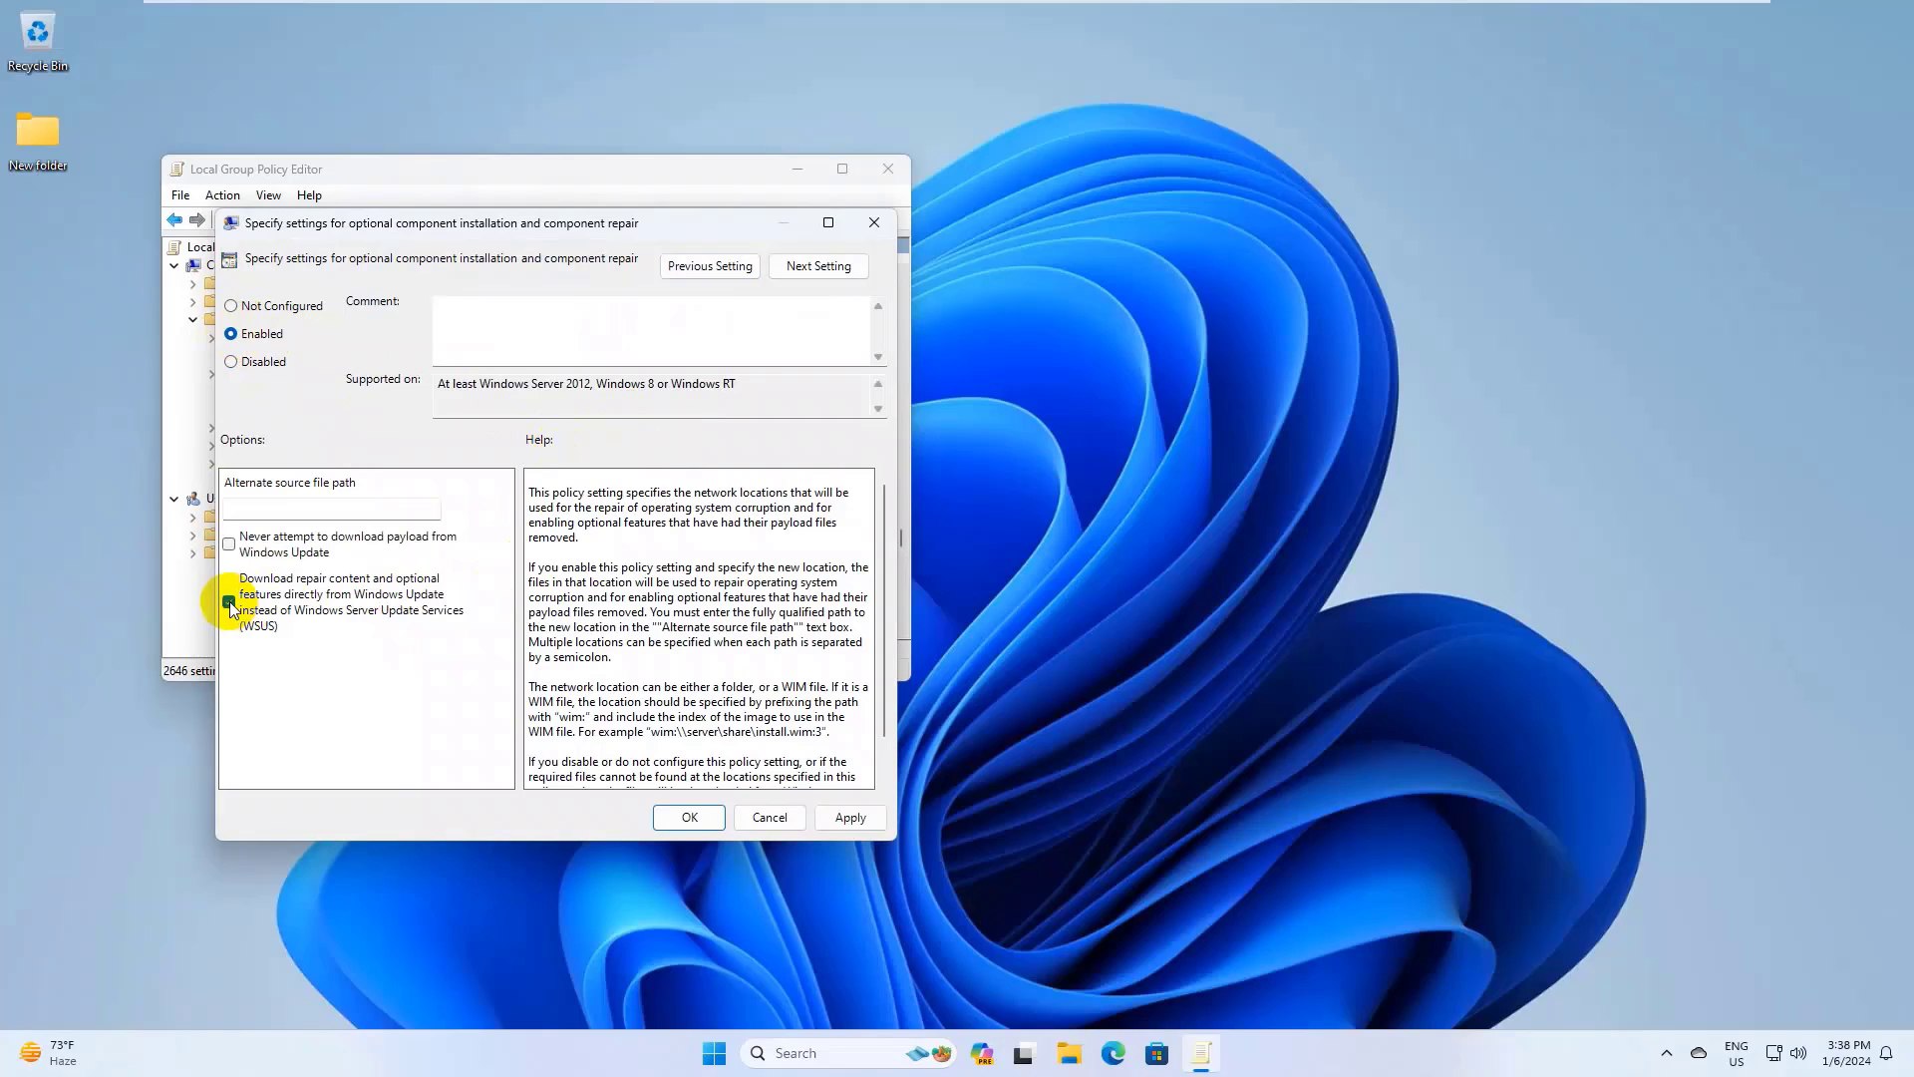
click(227, 600)
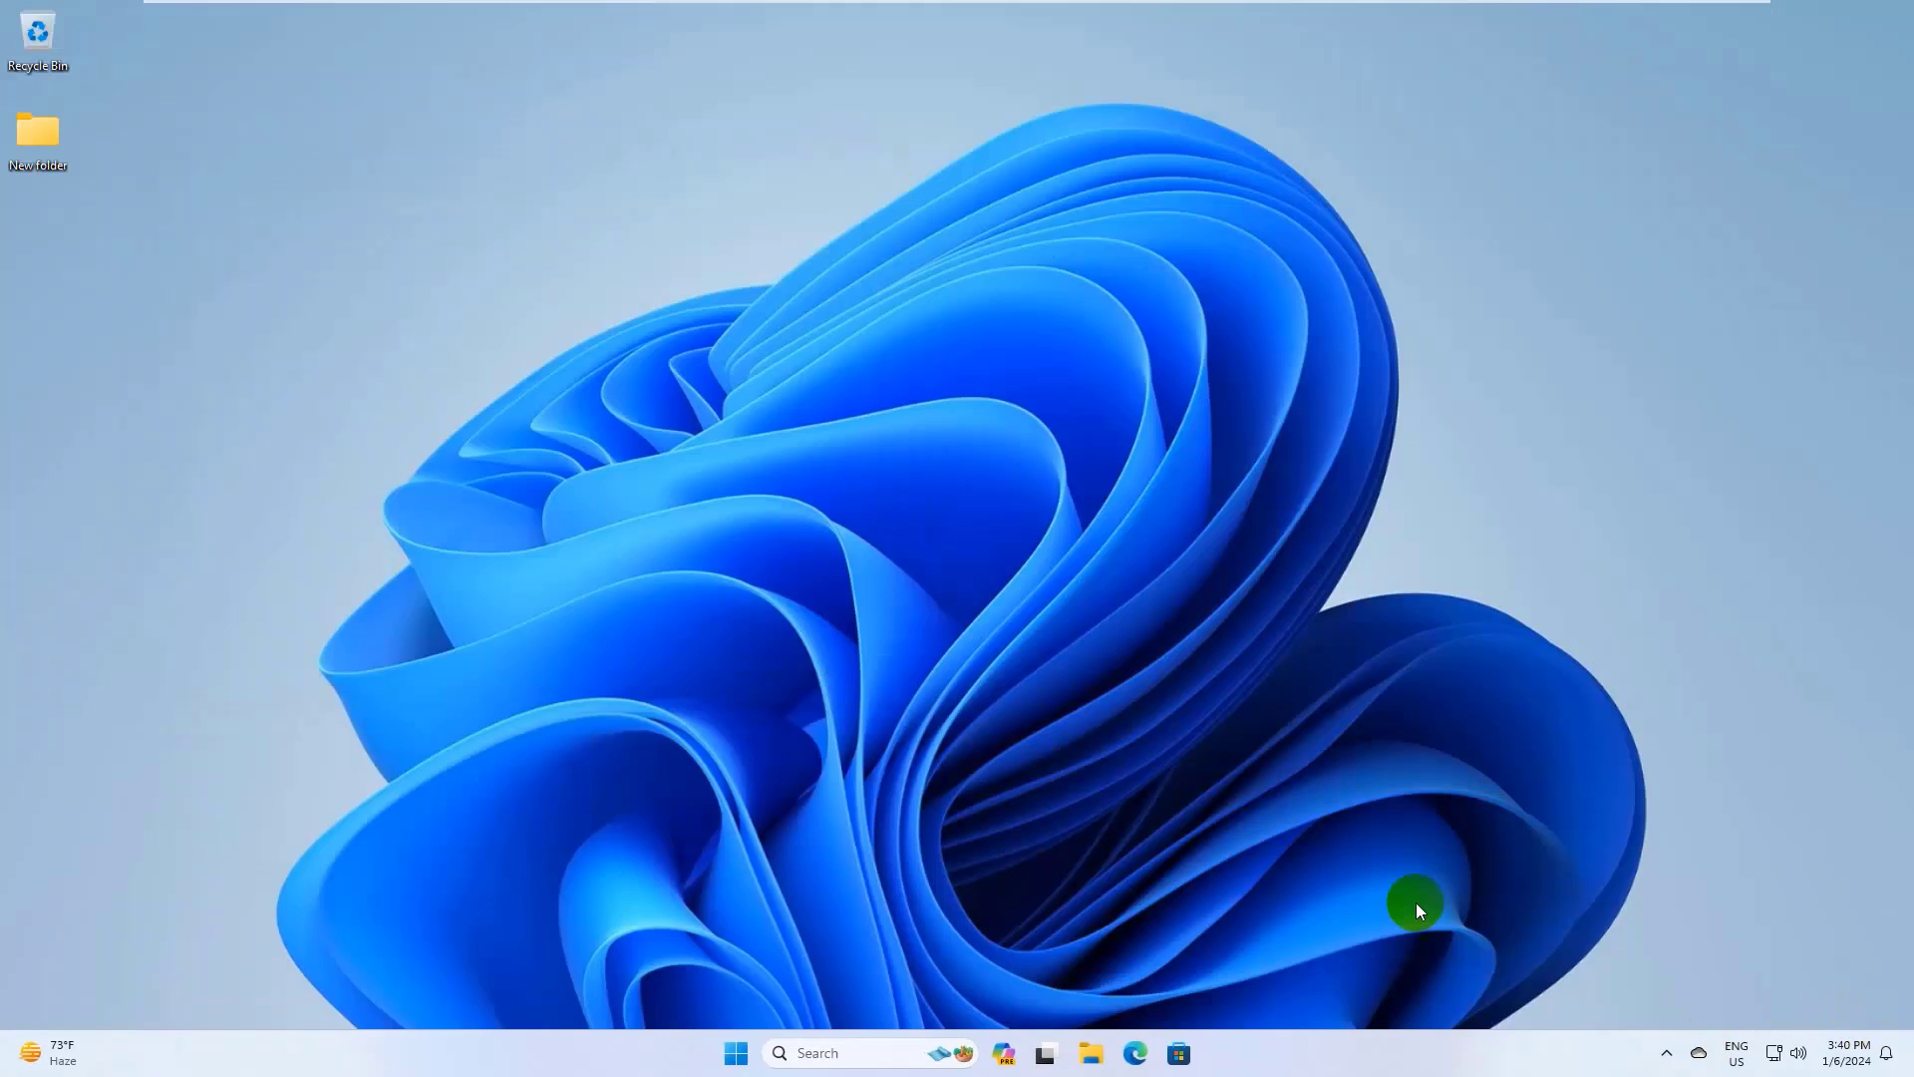
mouse_move(1282, 891)
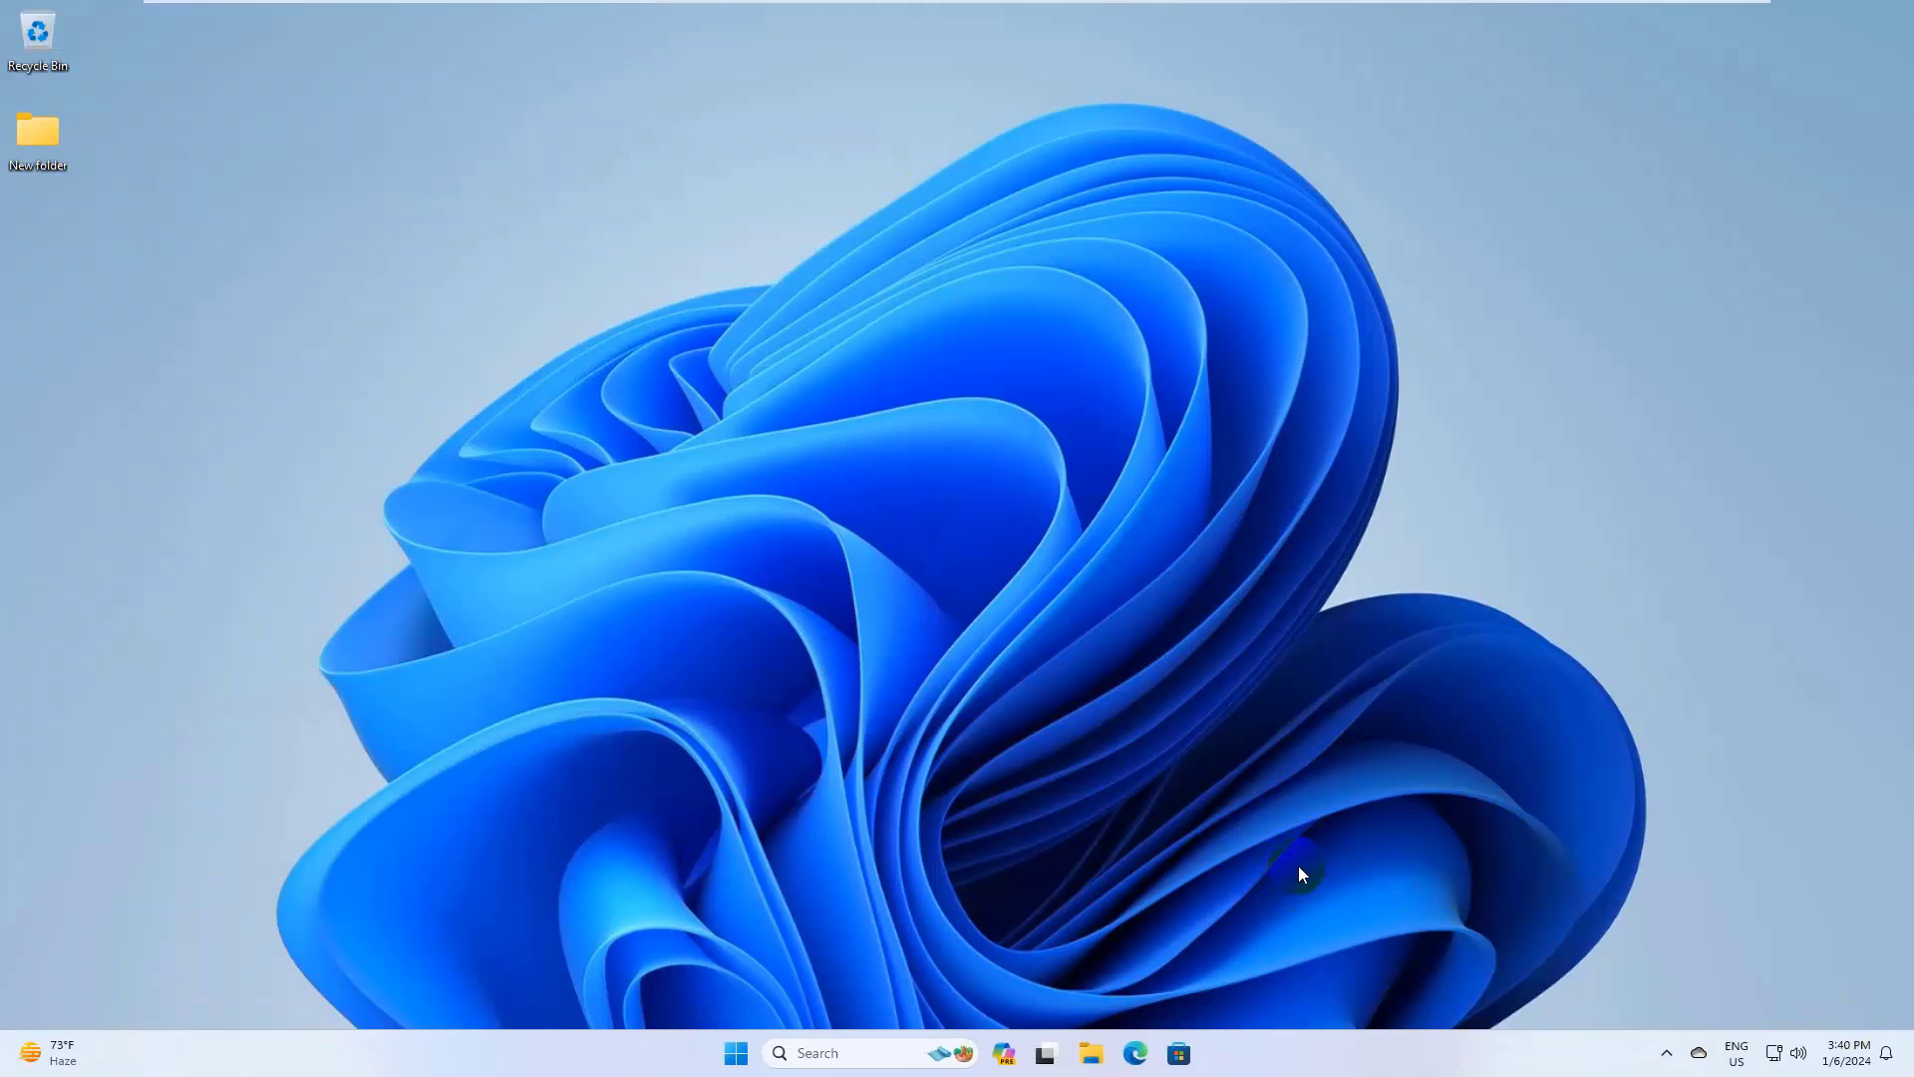
mouse_move(939, 939)
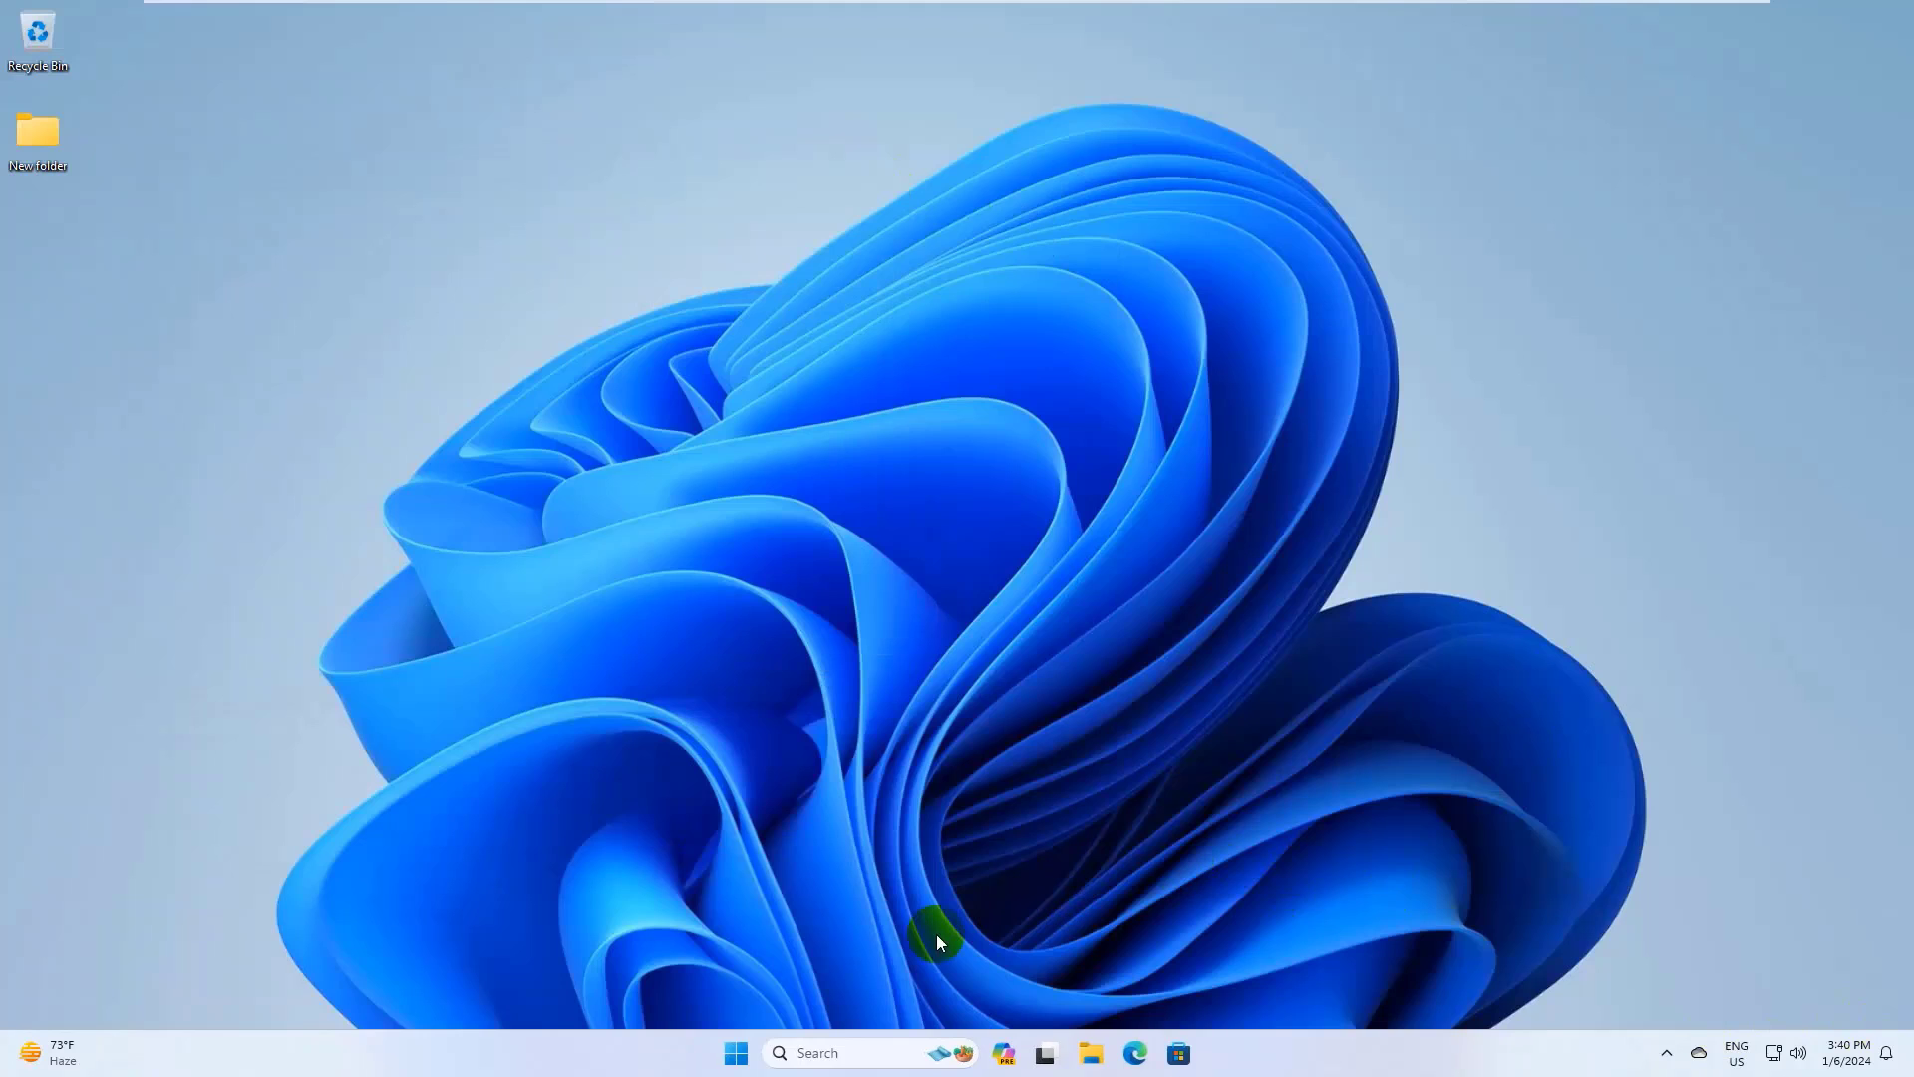
mouse_move(780, 1013)
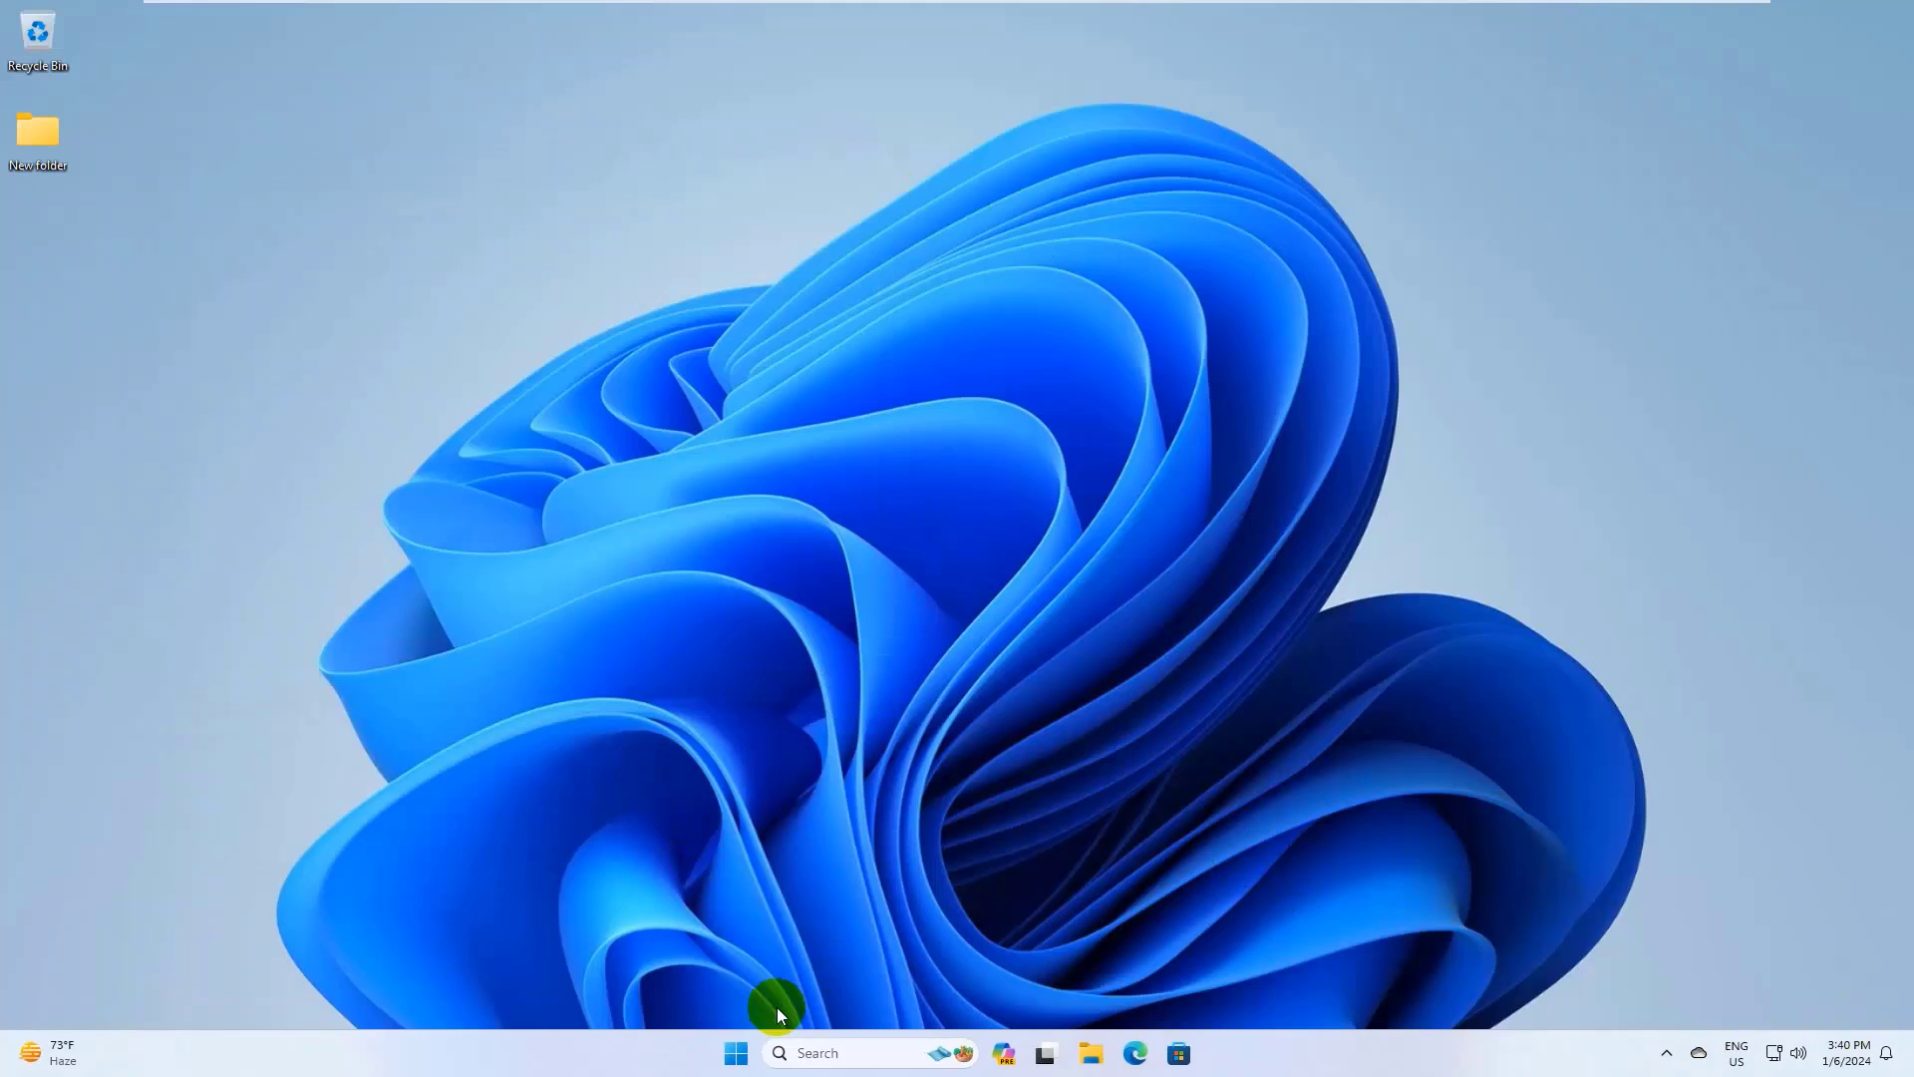